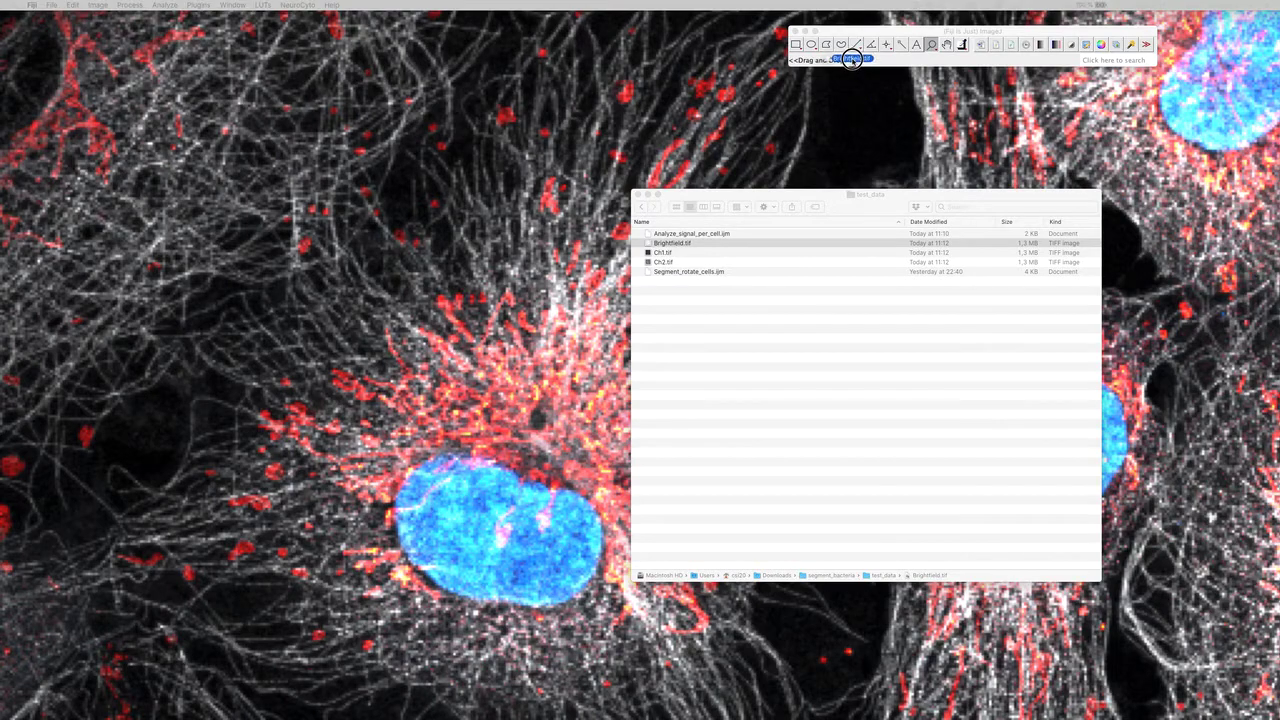
# Open Brightfield.tif from the test_data folder and bring its window into focus
pyautogui.doubleClick(672, 243)
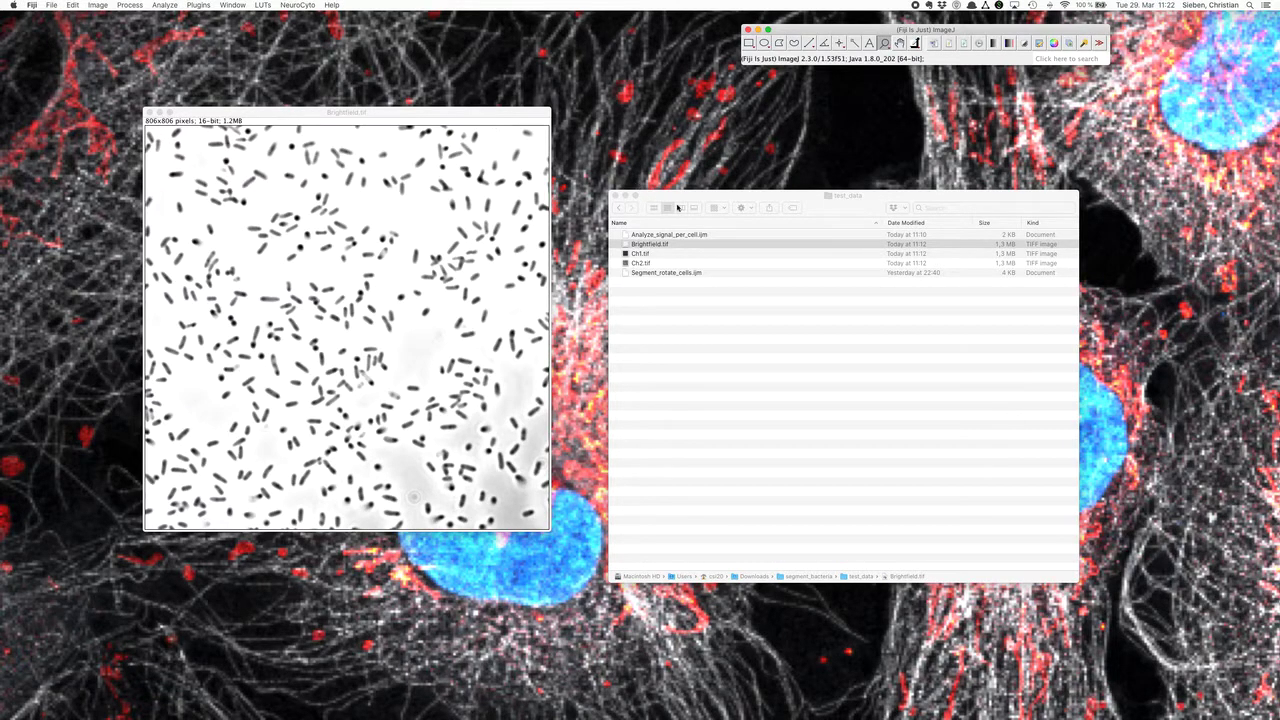
pyautogui.click(645, 224)
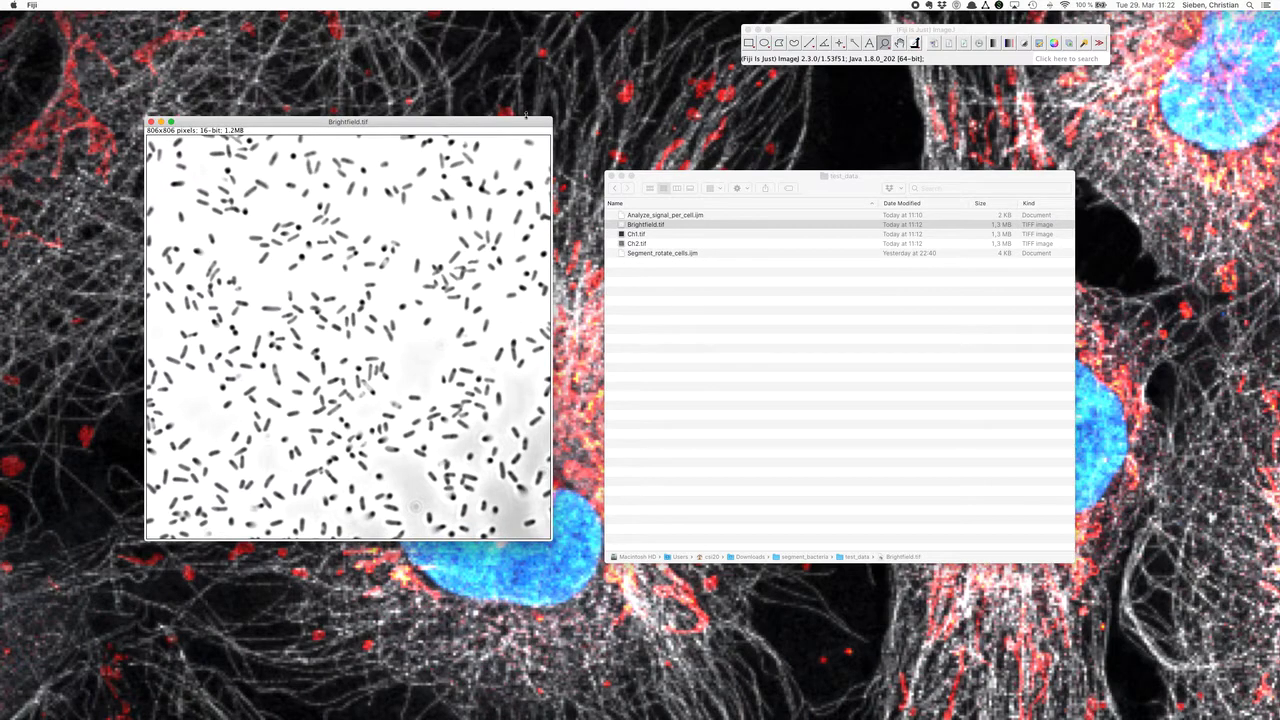
pyautogui.moveTo(410, 252)
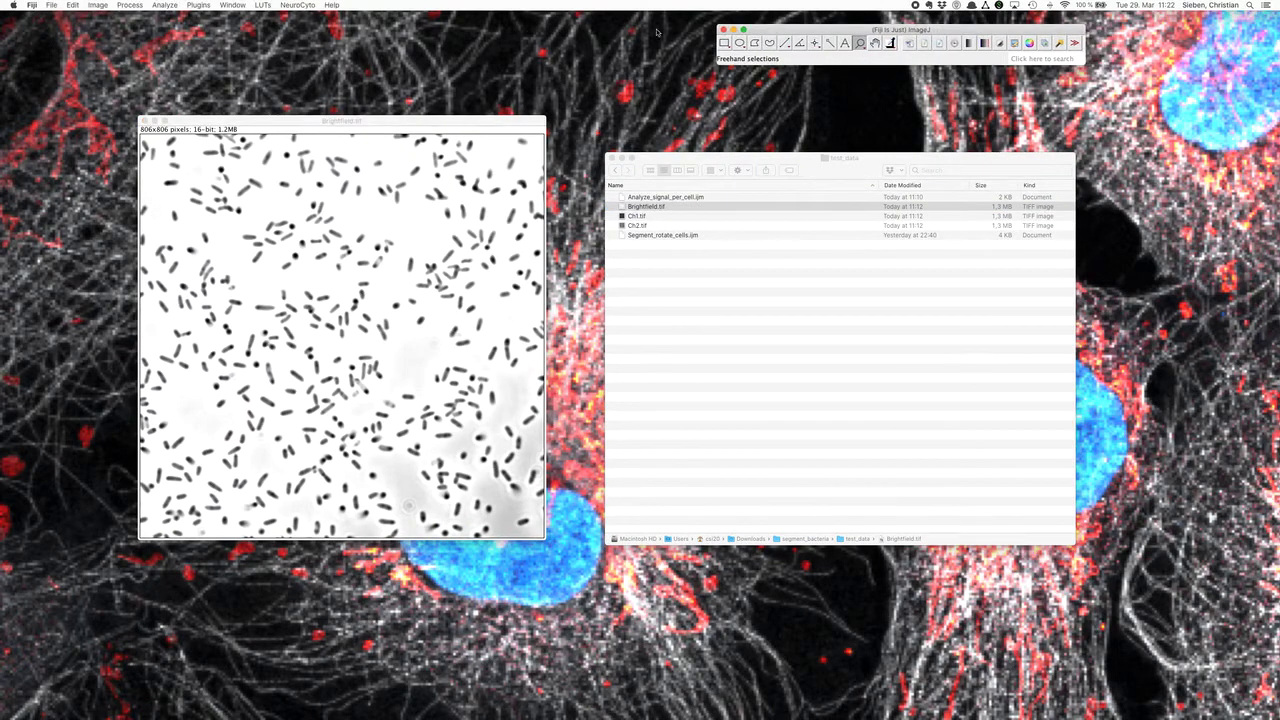
# Open the Threshold dialog, test the slider range, and keep the Otsu method
pyautogui.click(97, 5)
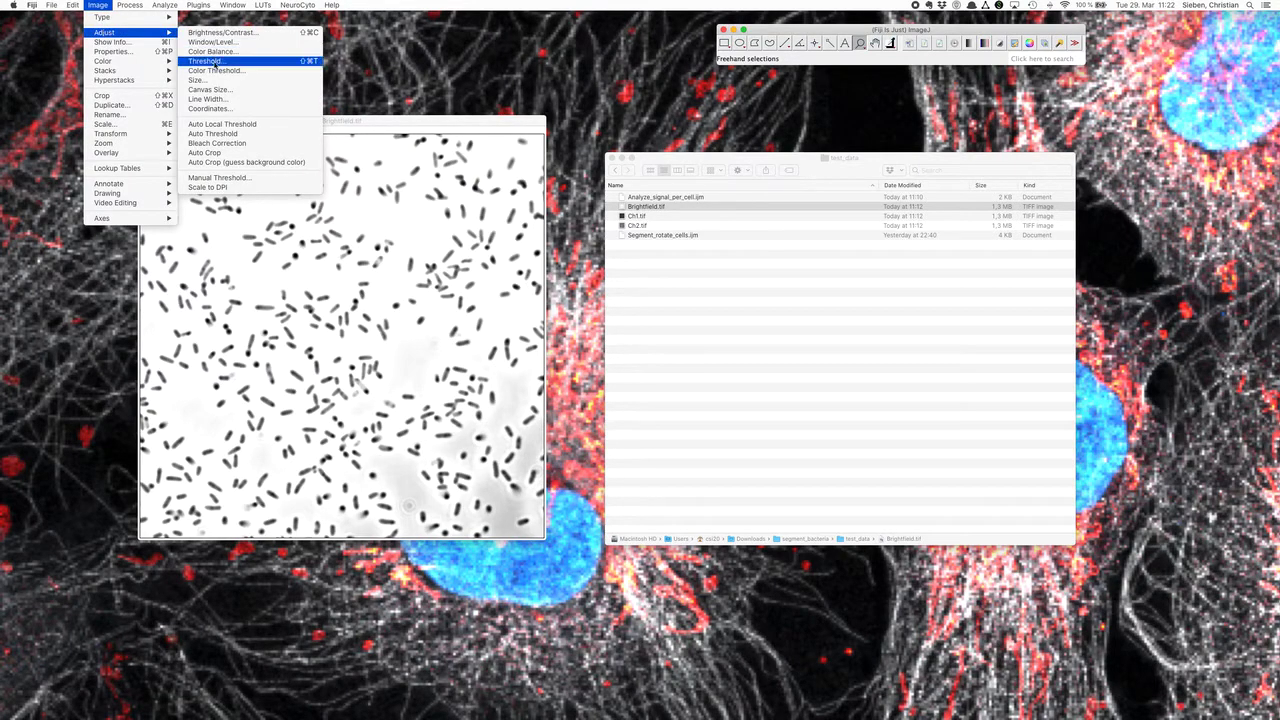
pyautogui.click(204, 61)
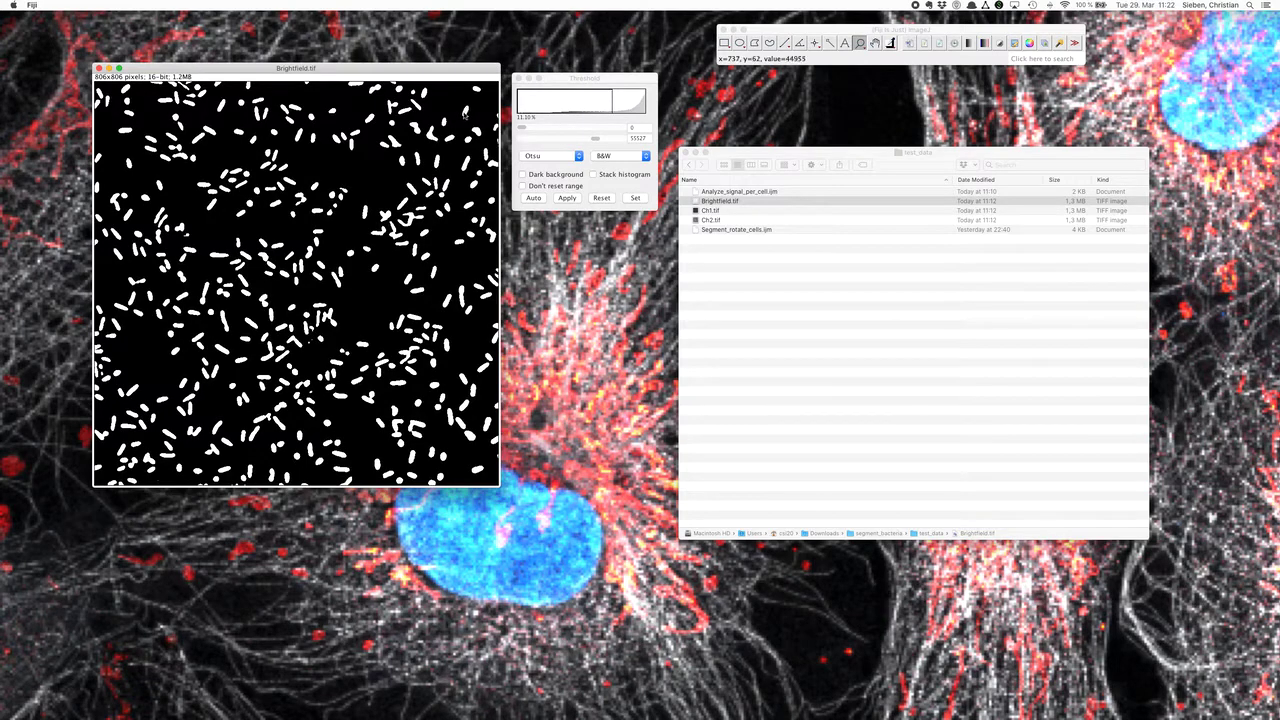
pyautogui.moveTo(467, 110)
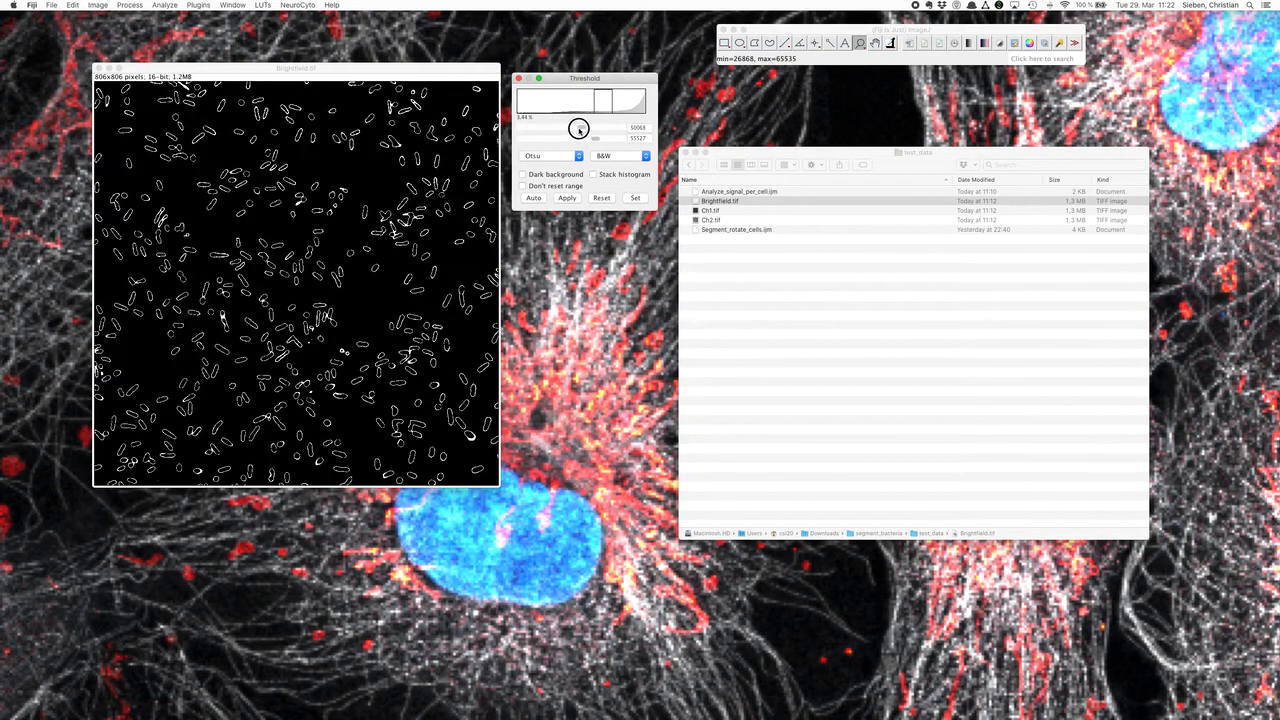
pyautogui.moveTo(578, 128); pyautogui.dragTo(550, 128)
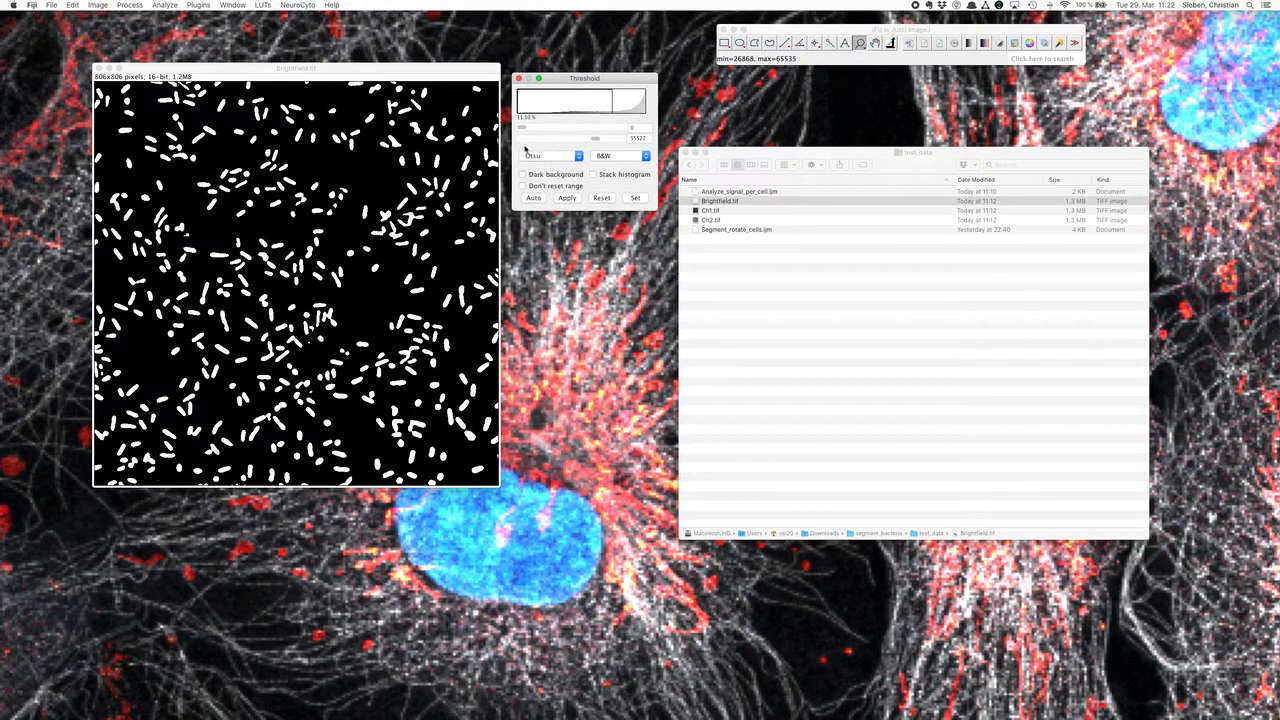
pyautogui.click(550, 155)
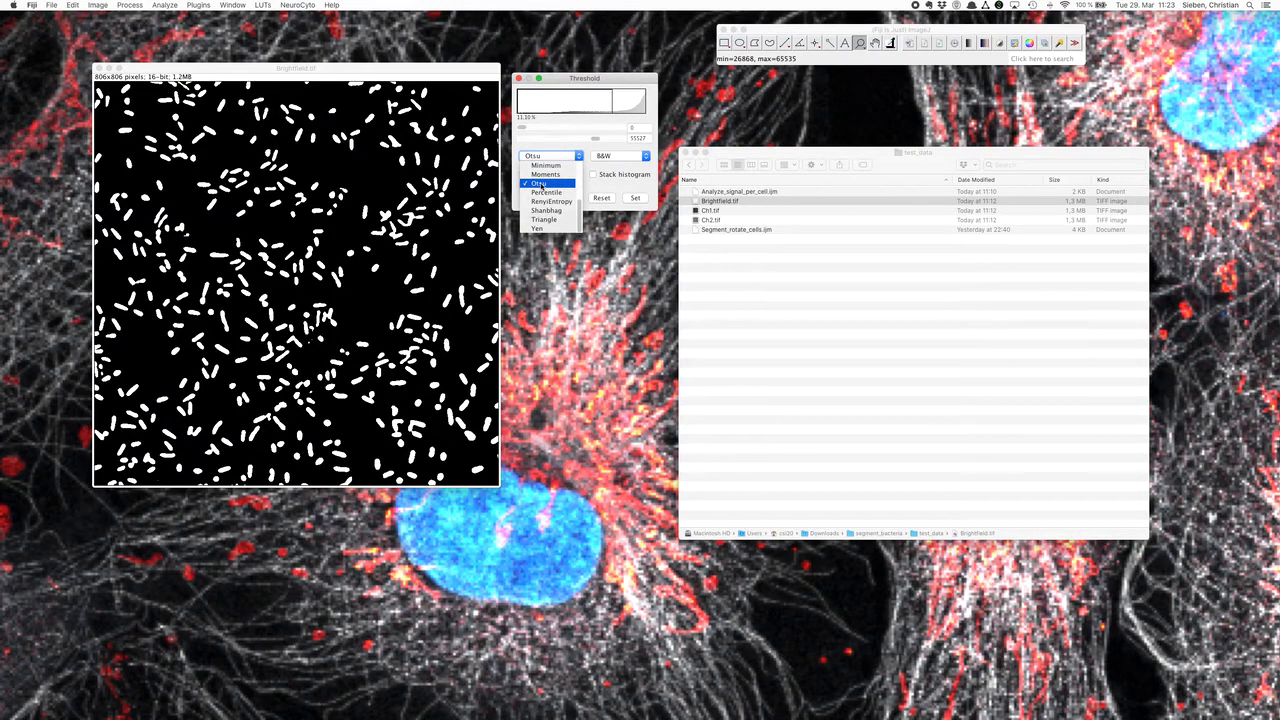
pyautogui.click(548, 155)
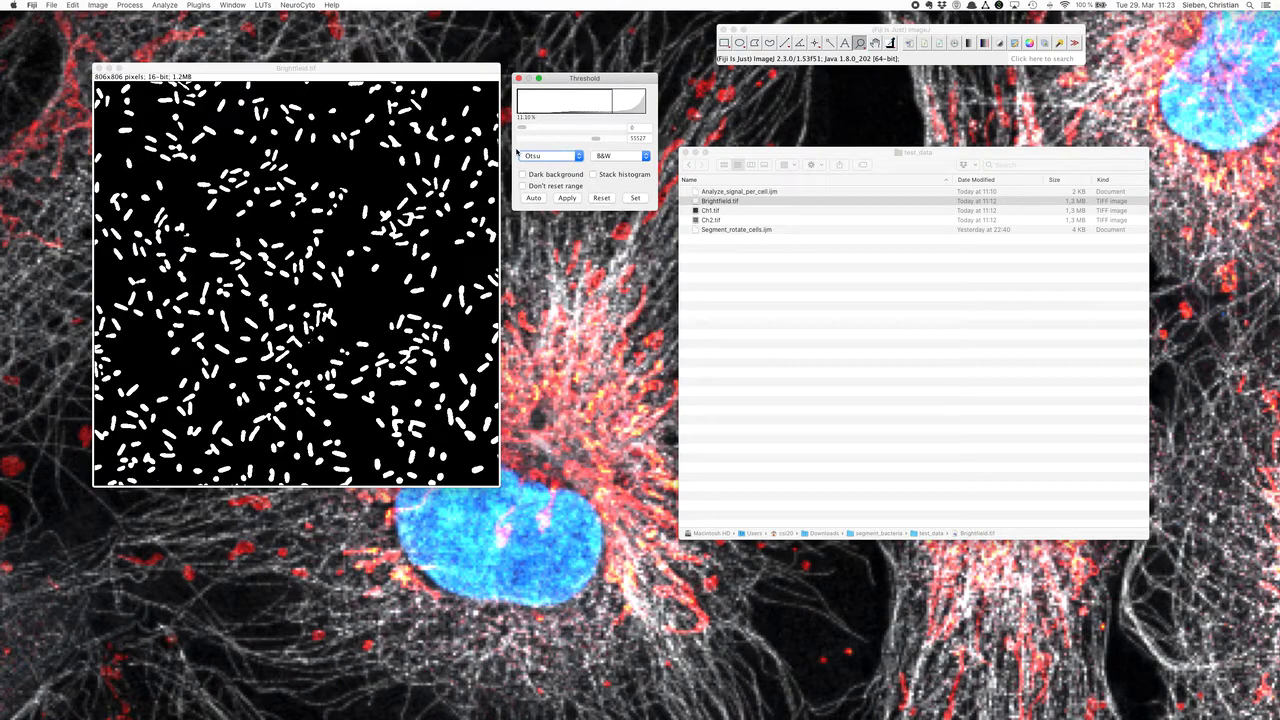
pyautogui.moveTo(570, 80)
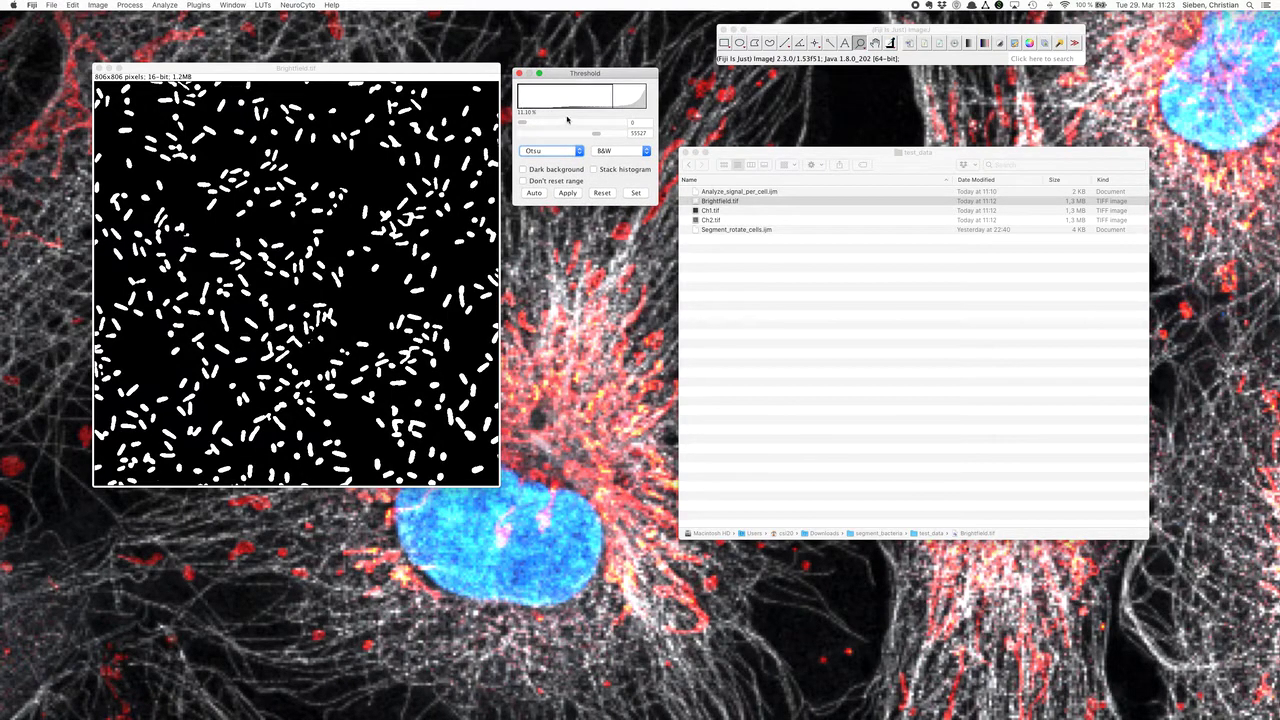
# Apply the Otsu threshold to make an 8-bit binary mask of the bacteria
pyautogui.click(567, 193)
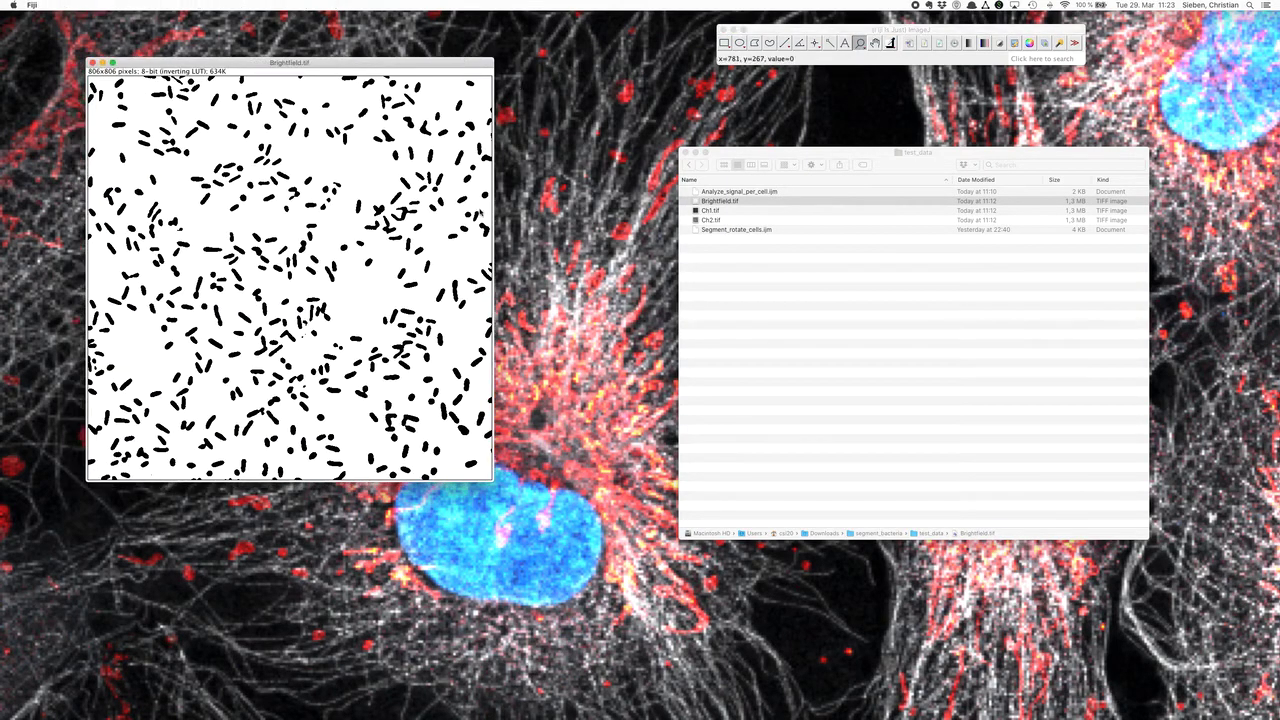
pyautogui.moveTo(397, 300)
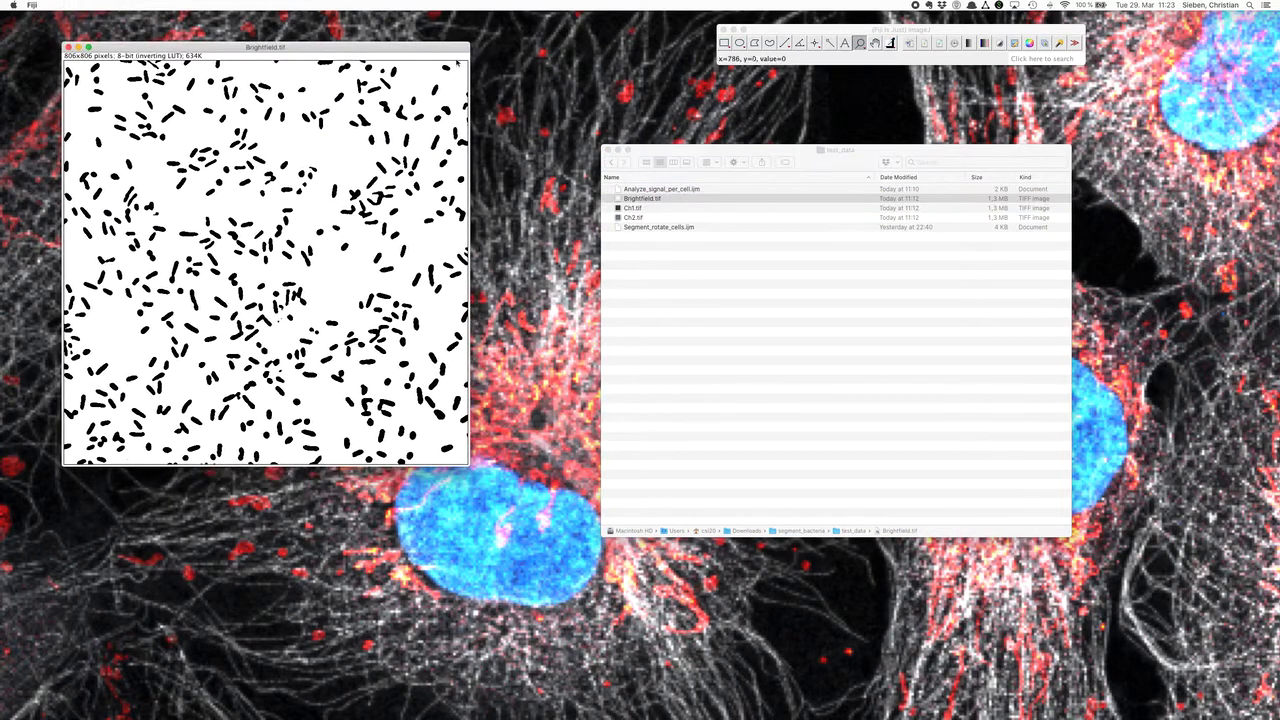
pyautogui.moveTo(282, 118)
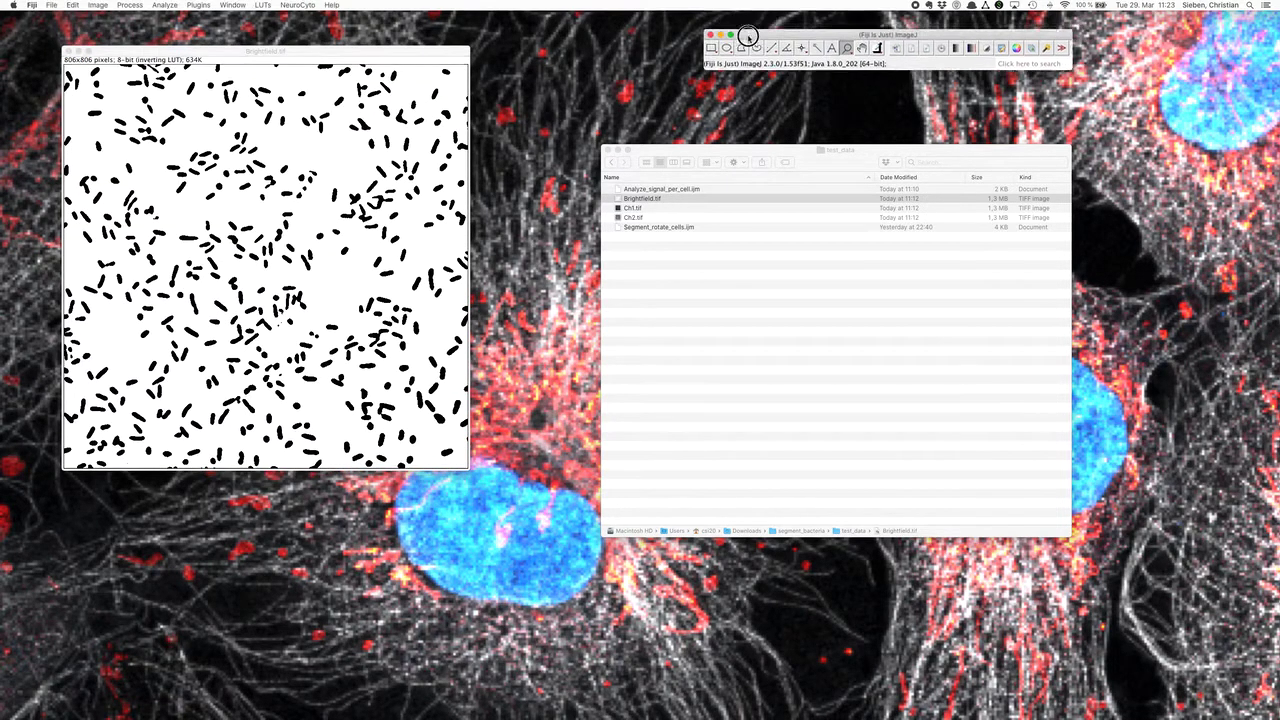
# In Set Measurements, confirm Area, Std dev, Min & max, Integrated density and Perimeter
pyautogui.click(164, 5)
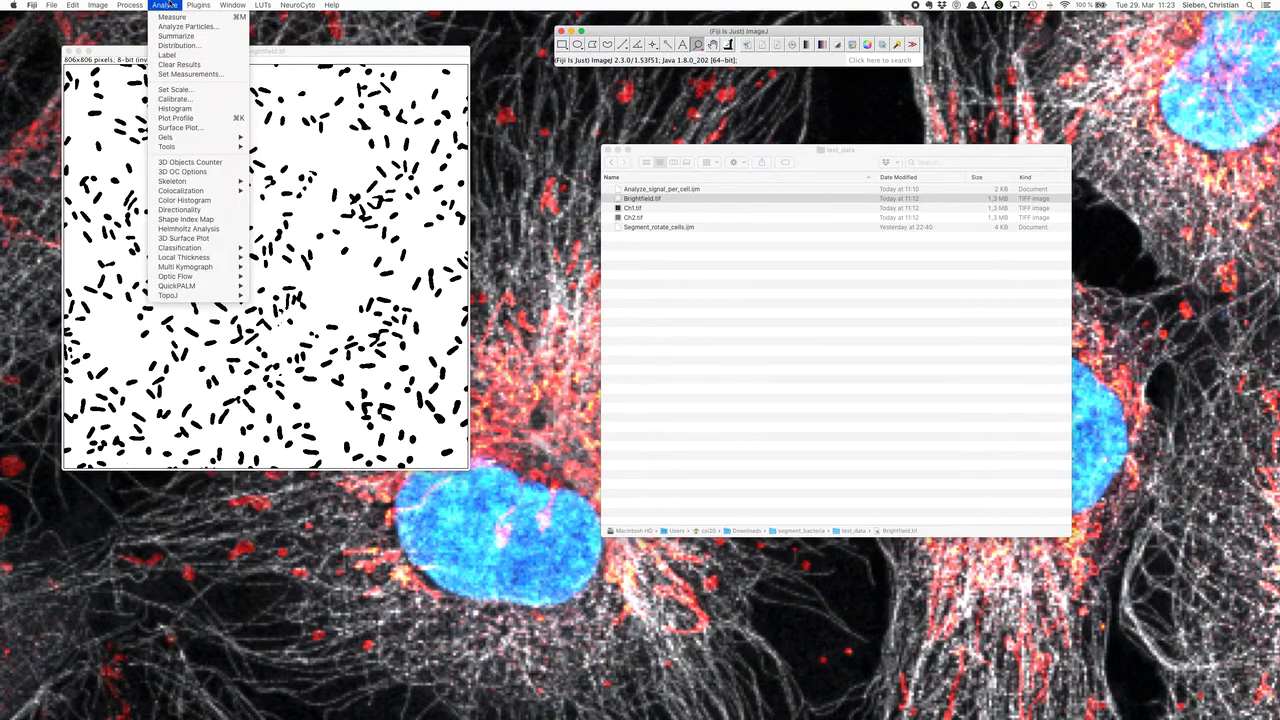
pyautogui.moveTo(185, 27)
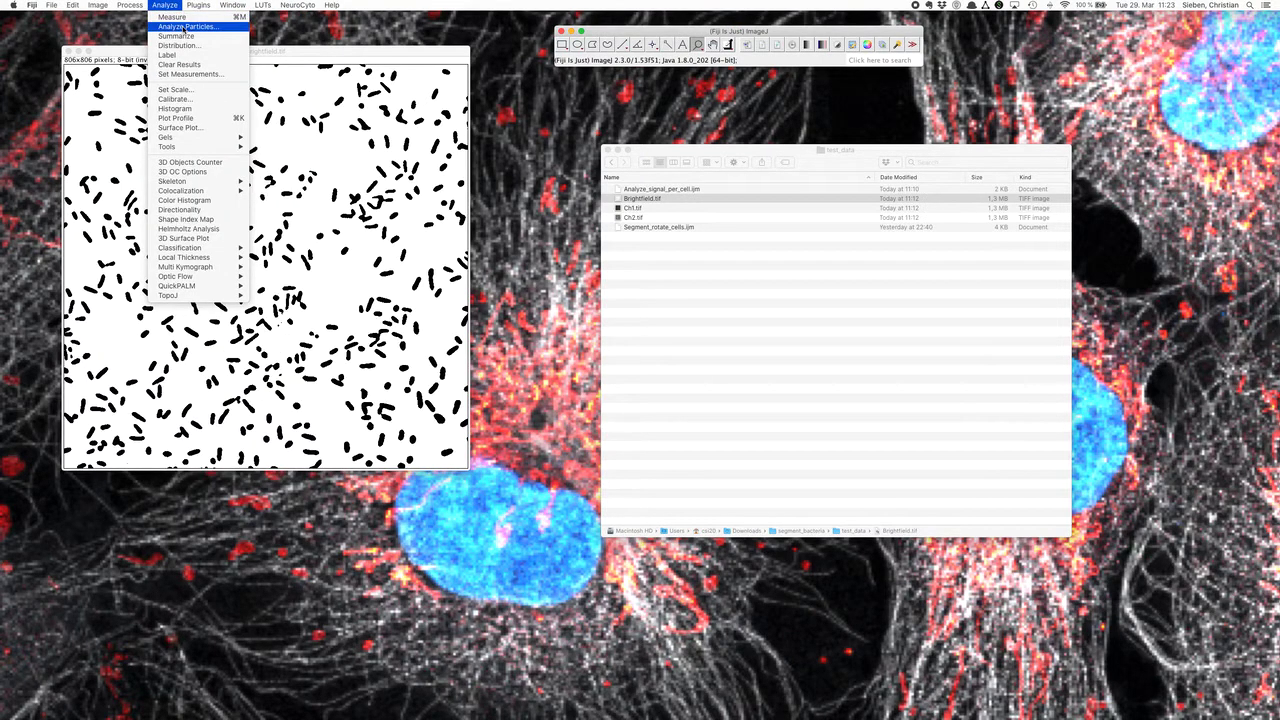
pyautogui.moveTo(168, 54)
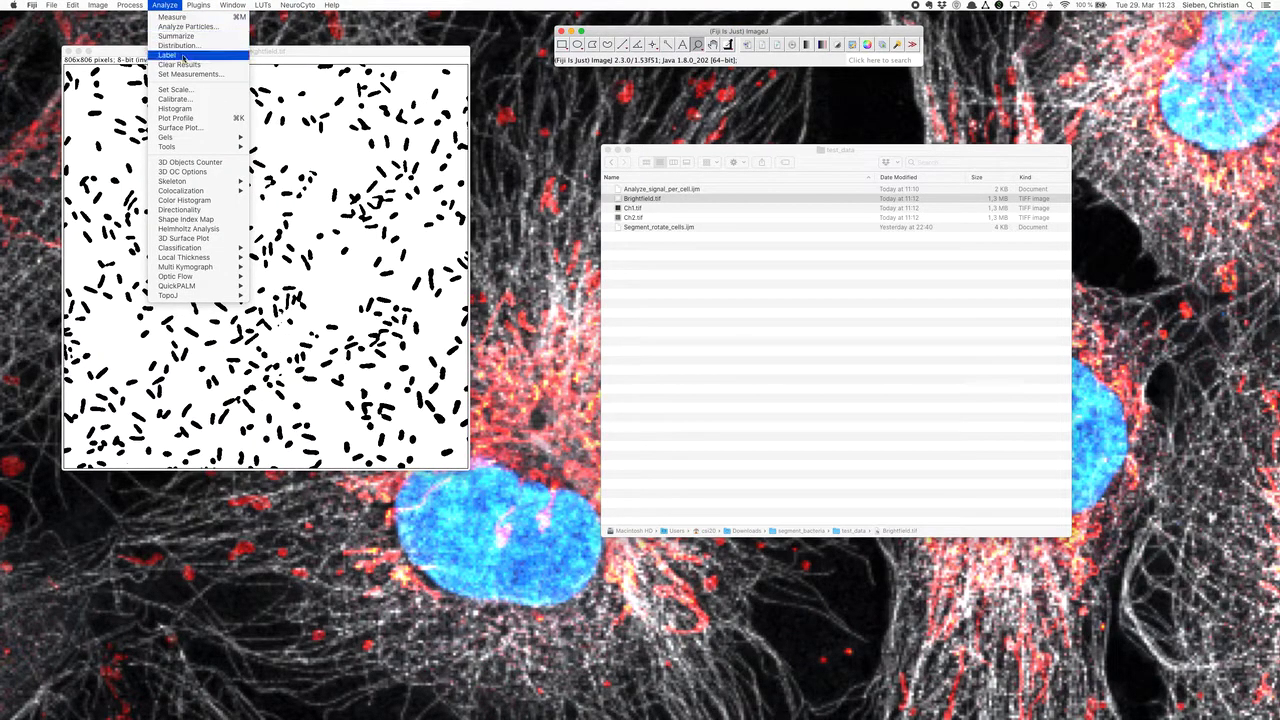
pyautogui.moveTo(190, 74)
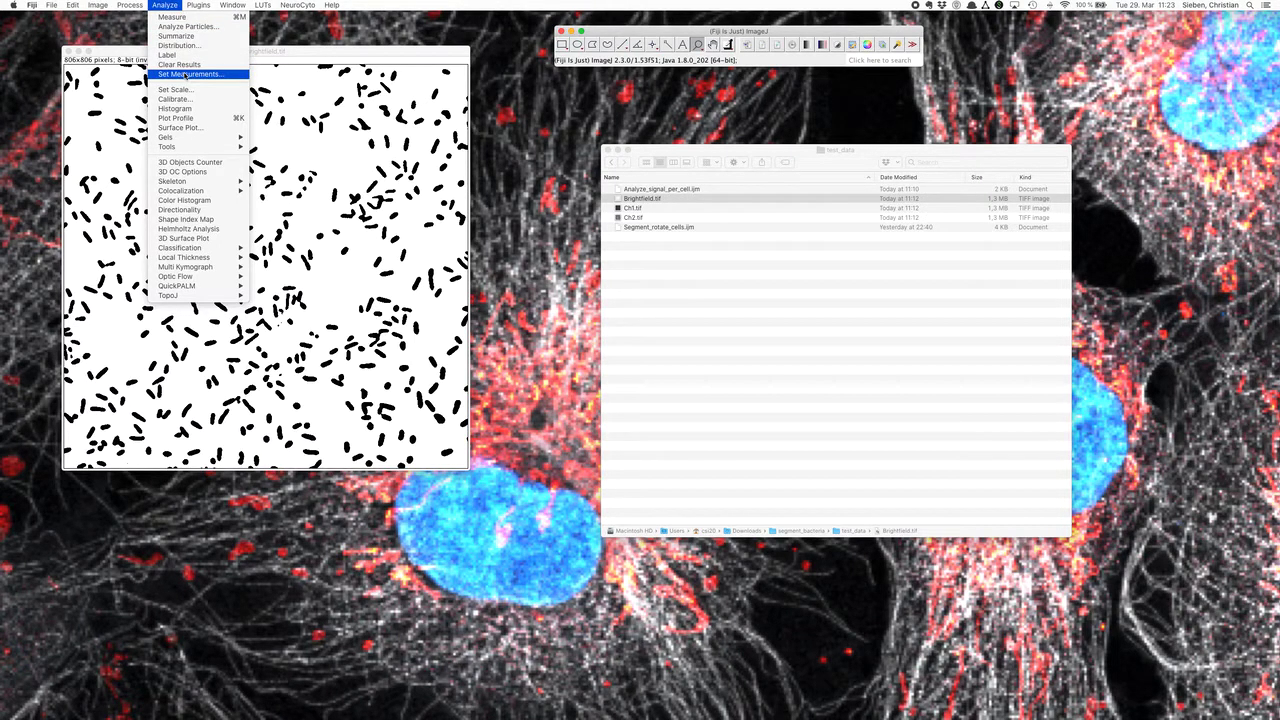
pyautogui.click(189, 74)
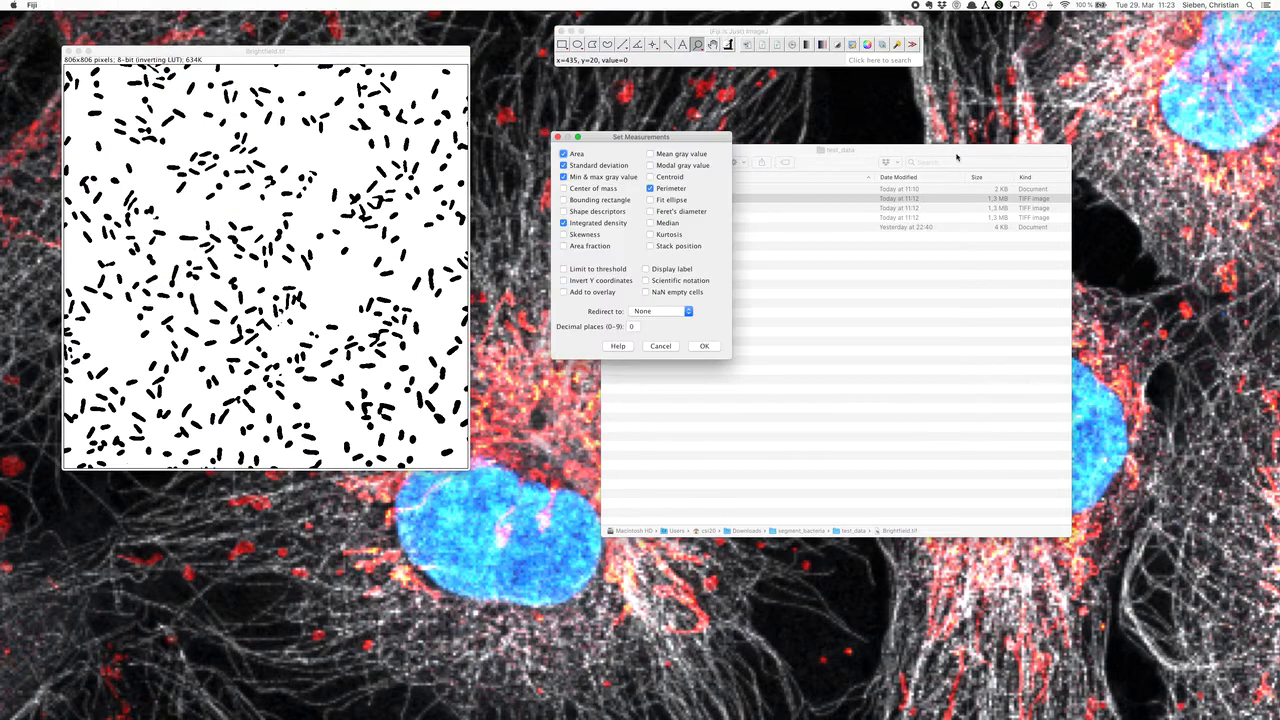
pyautogui.moveTo(640, 137); pyautogui.dragTo(585, 98)
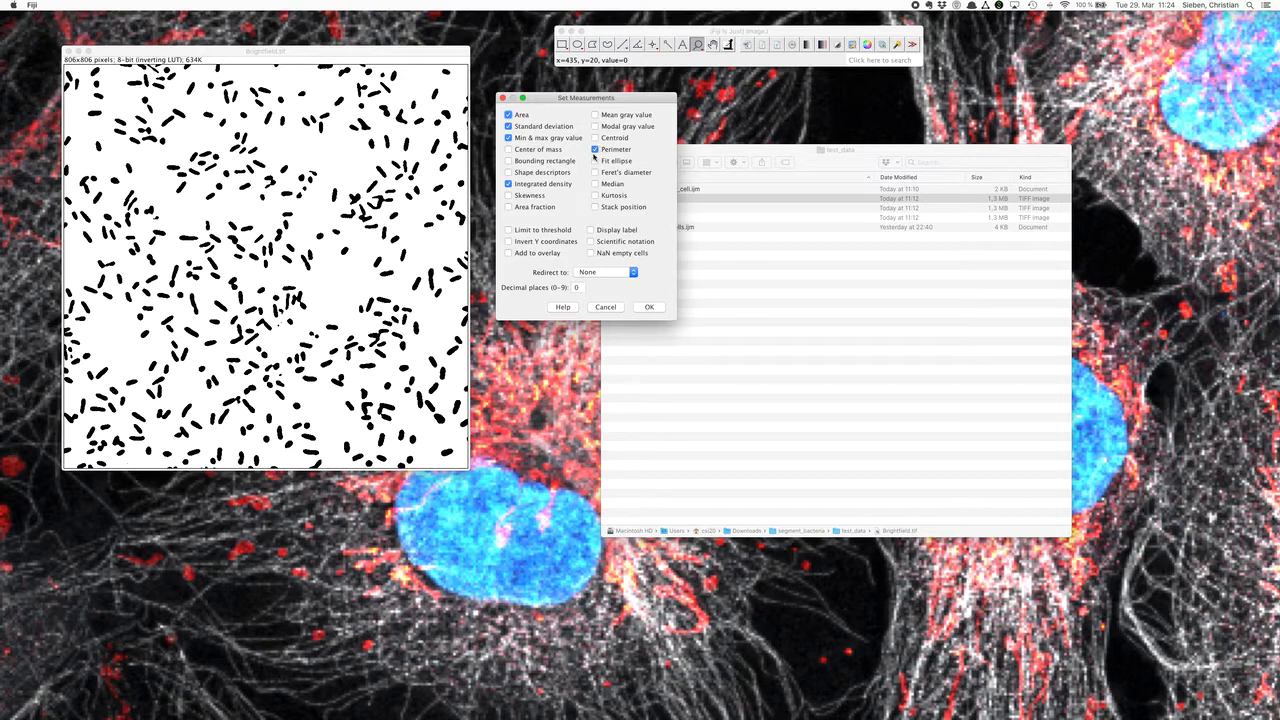
pyautogui.moveTo(645, 166)
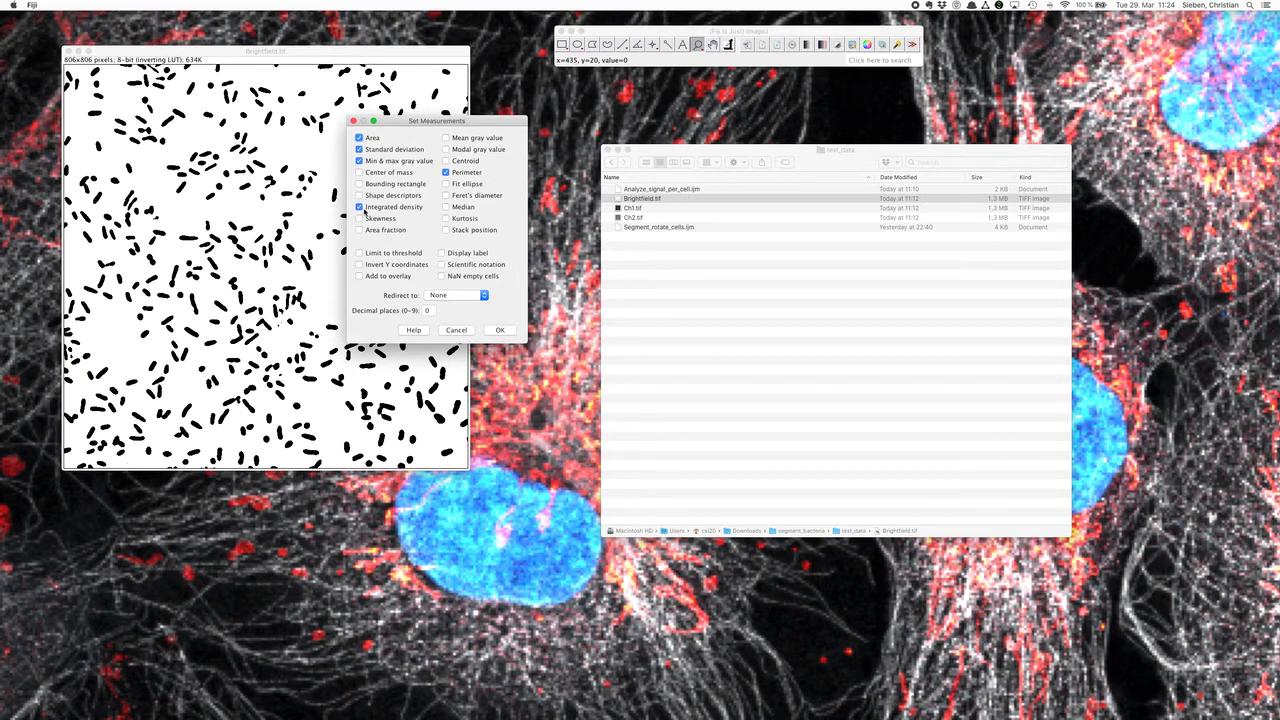
pyautogui.click(360, 207)
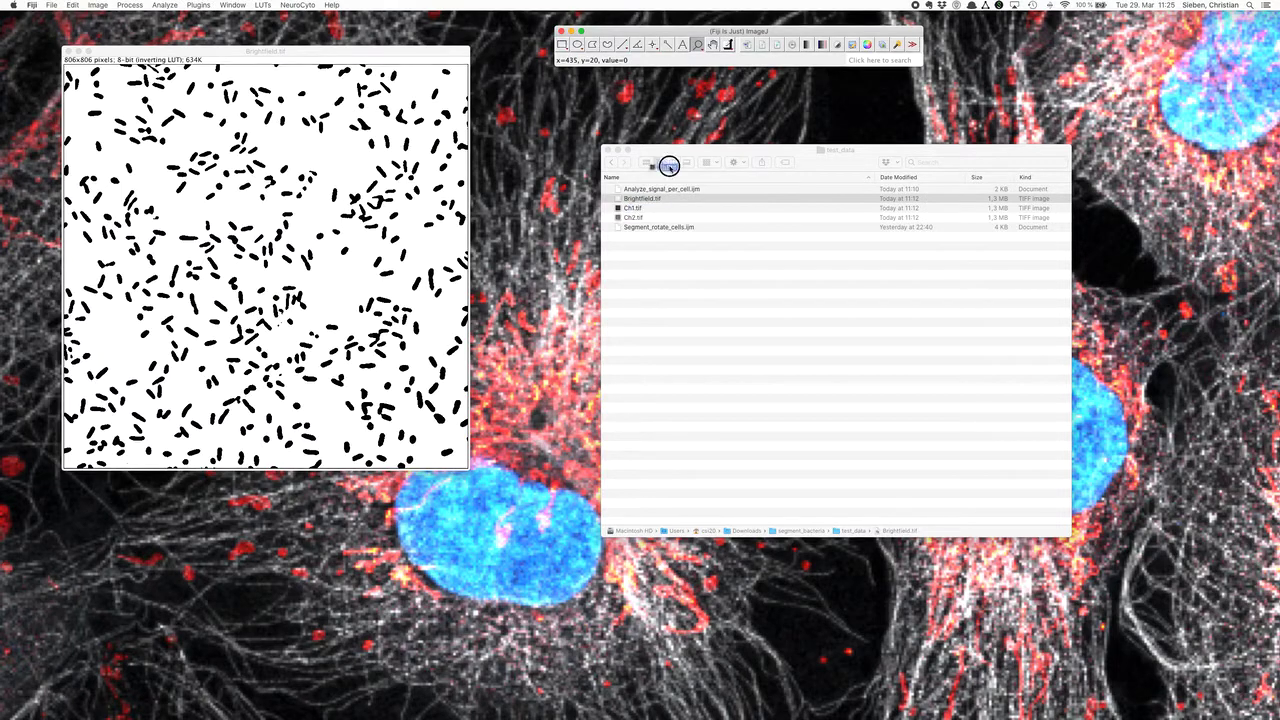
# Open Ch1.tif and redirect the measurements to Ch1.tif in Set Measurements
pyautogui.doubleClick(633, 208)
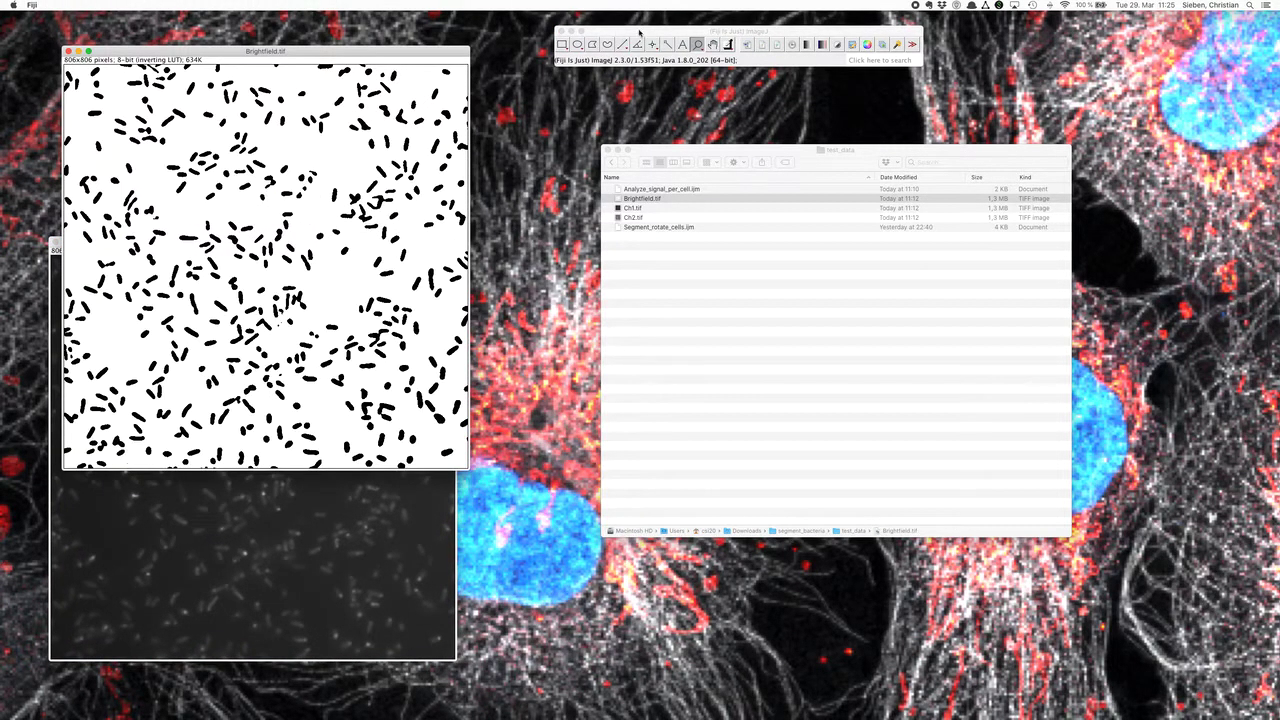
pyautogui.click(164, 5)
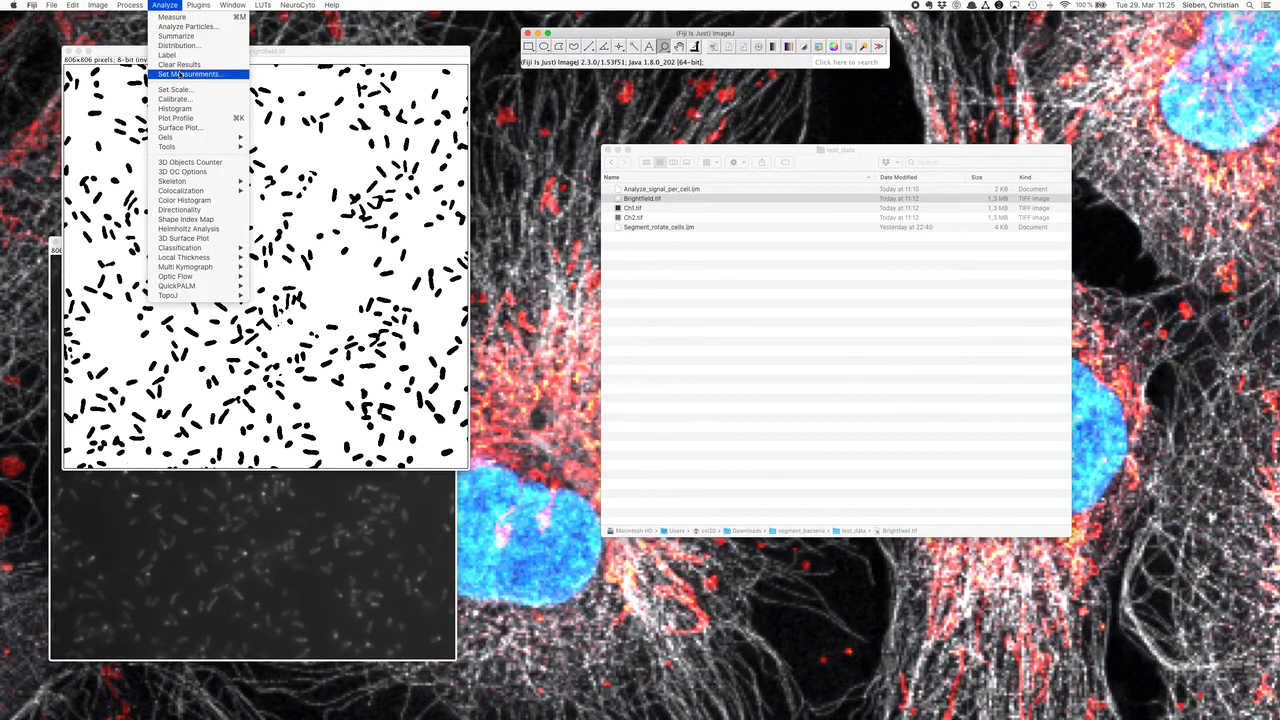
pyautogui.click(189, 74)
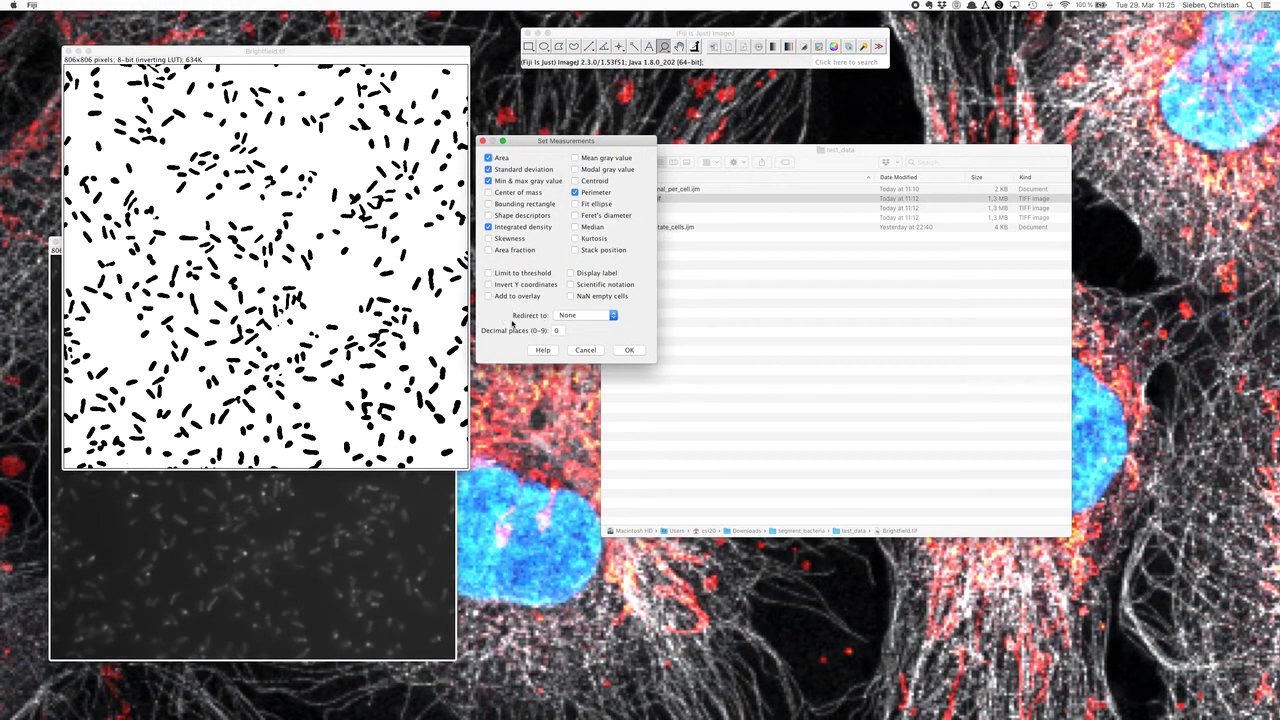
pyautogui.click(587, 315)
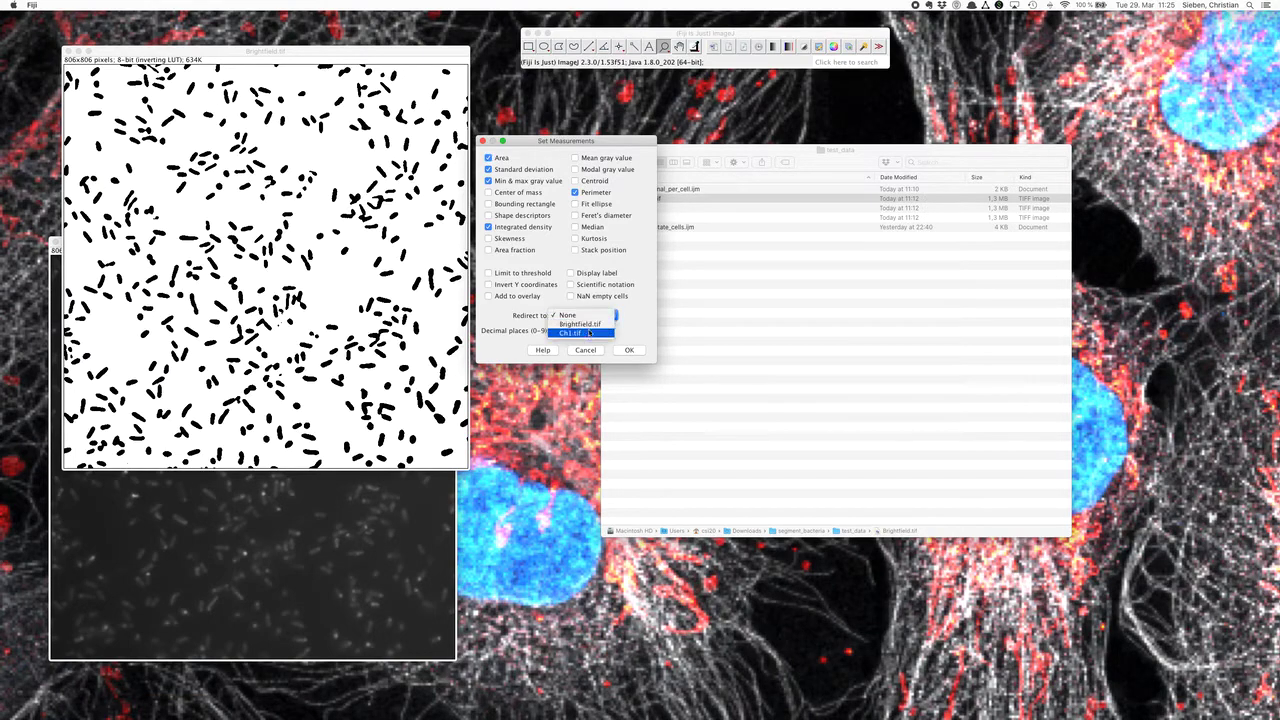
pyautogui.click(568, 333)
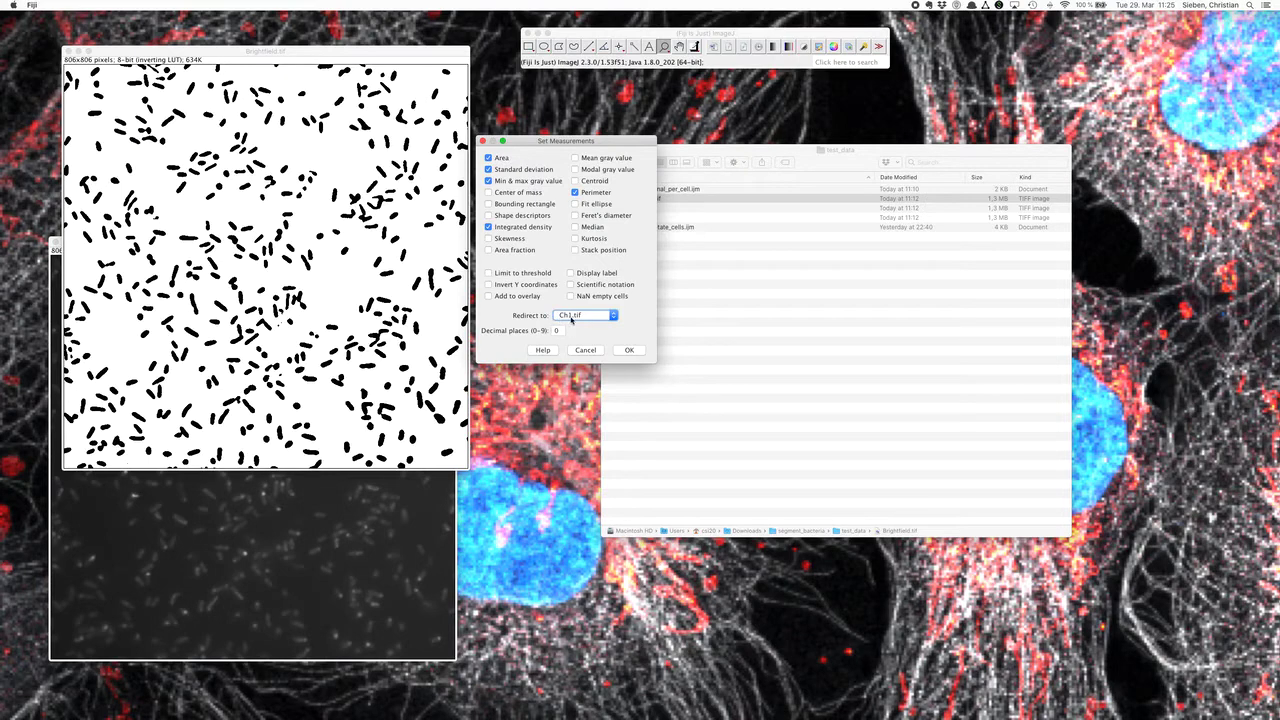
pyautogui.click(629, 350)
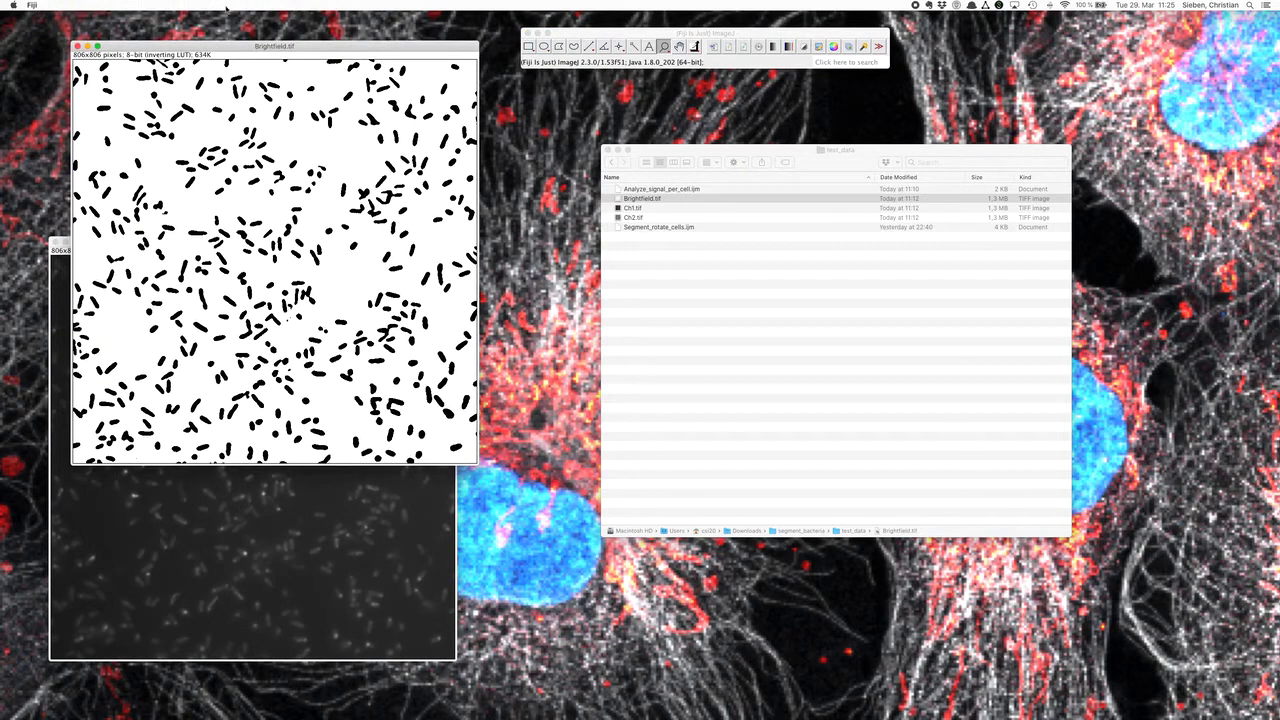
# Run Analyze Particles with bare-outline output, adding particles to the ROI Manager
pyautogui.click(164, 5)
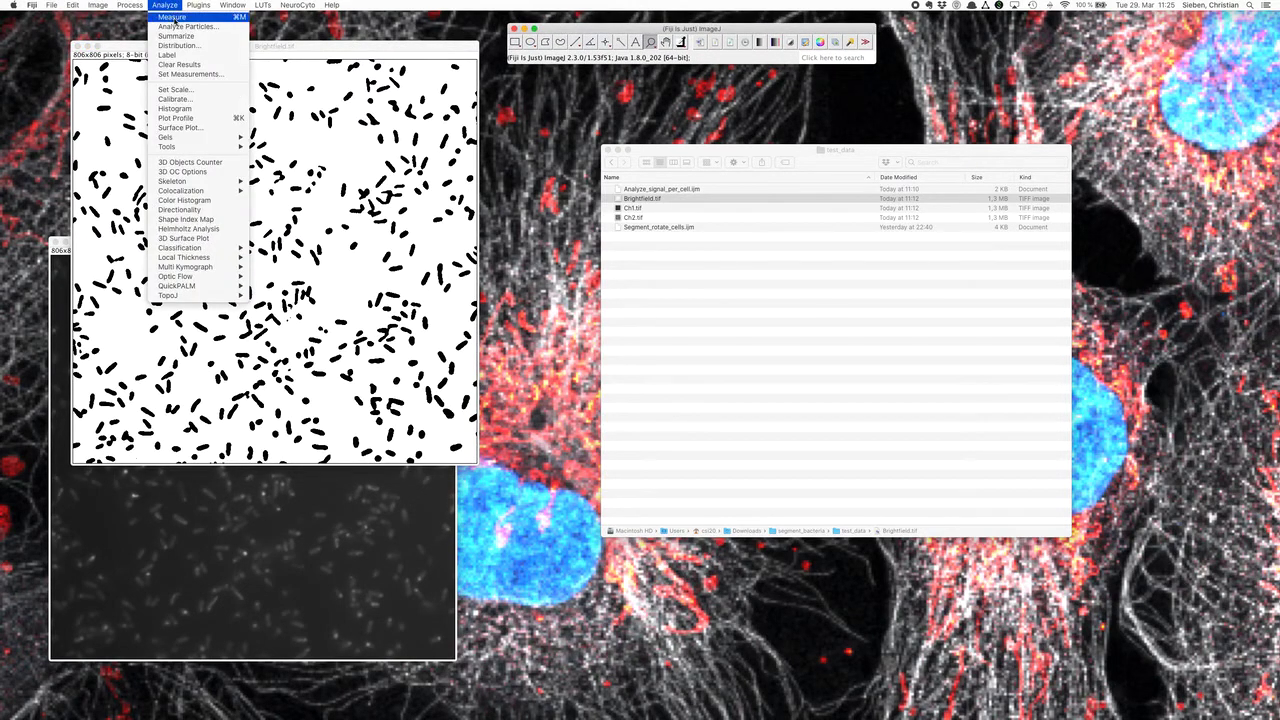
pyautogui.moveTo(187, 26)
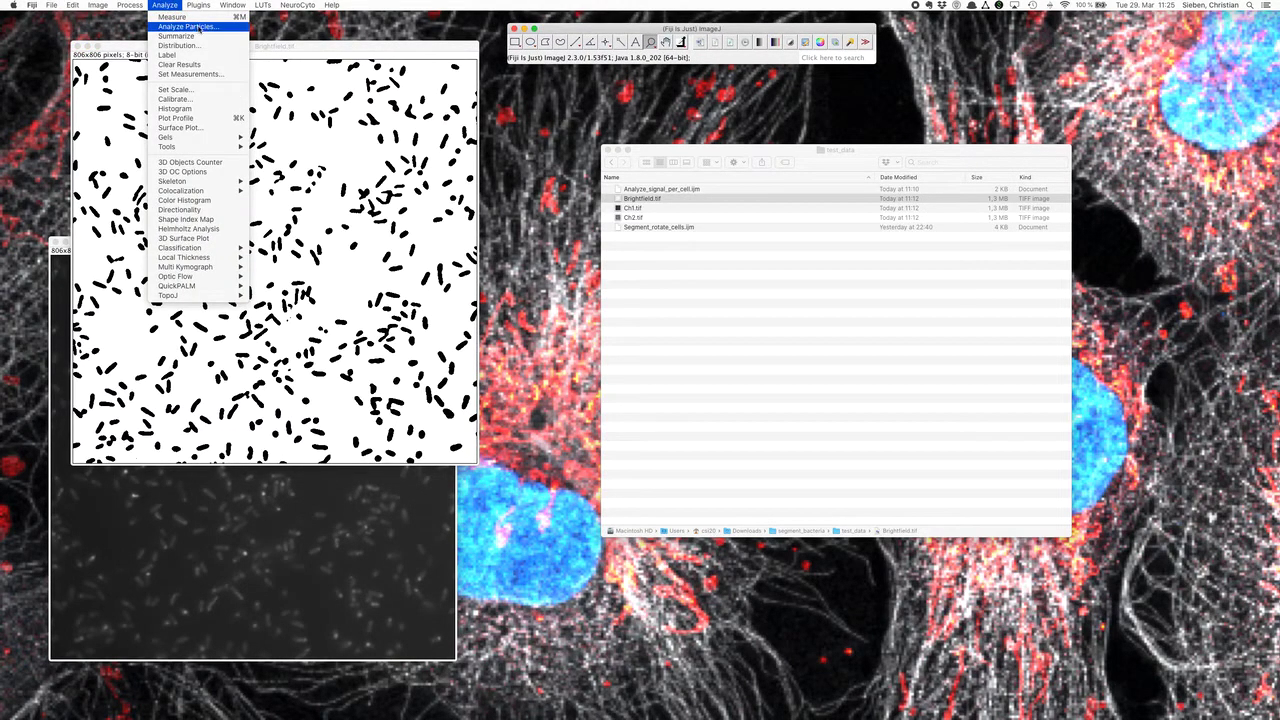
pyautogui.click(186, 26)
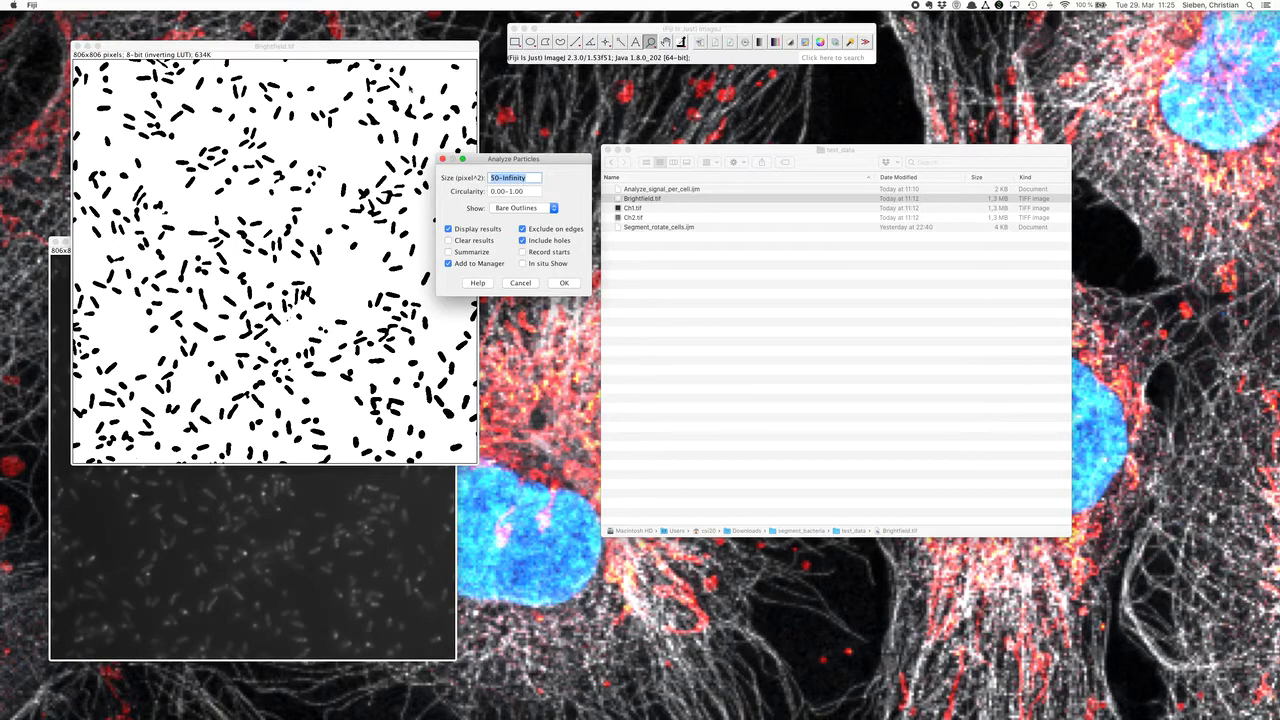
pyautogui.moveTo(455, 135)
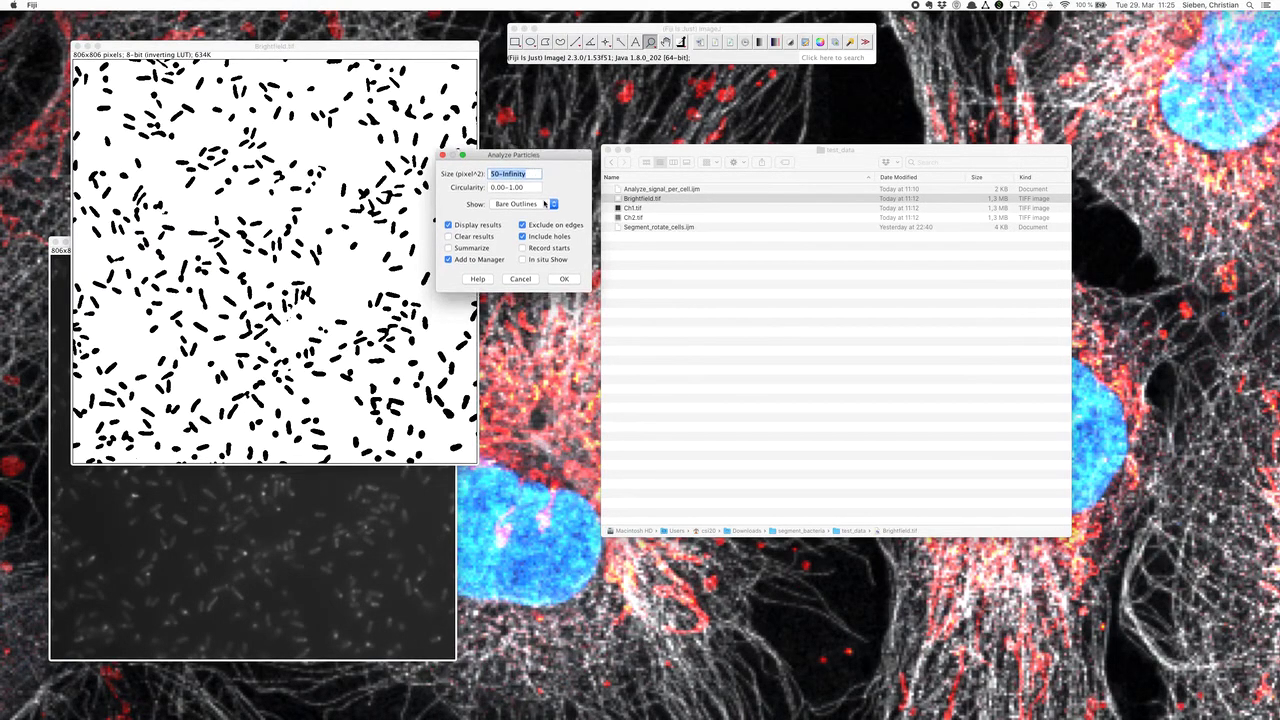
pyautogui.click(522, 224)
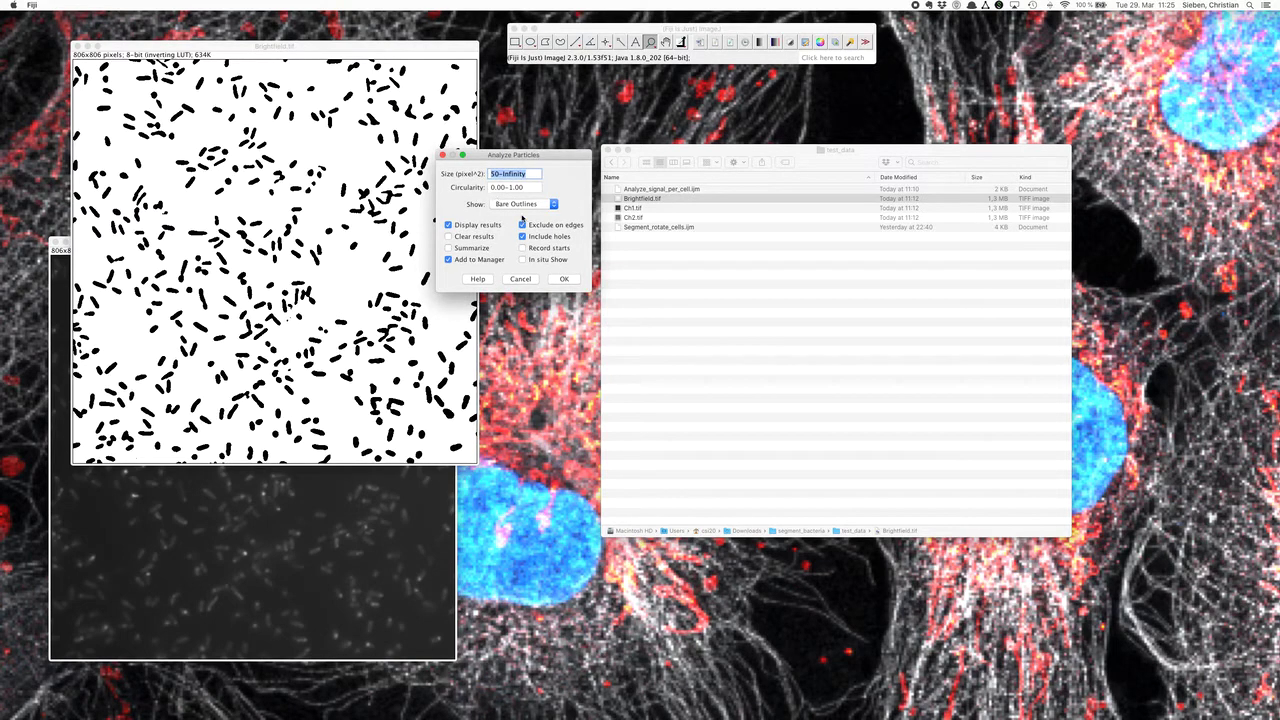
pyautogui.click(525, 204)
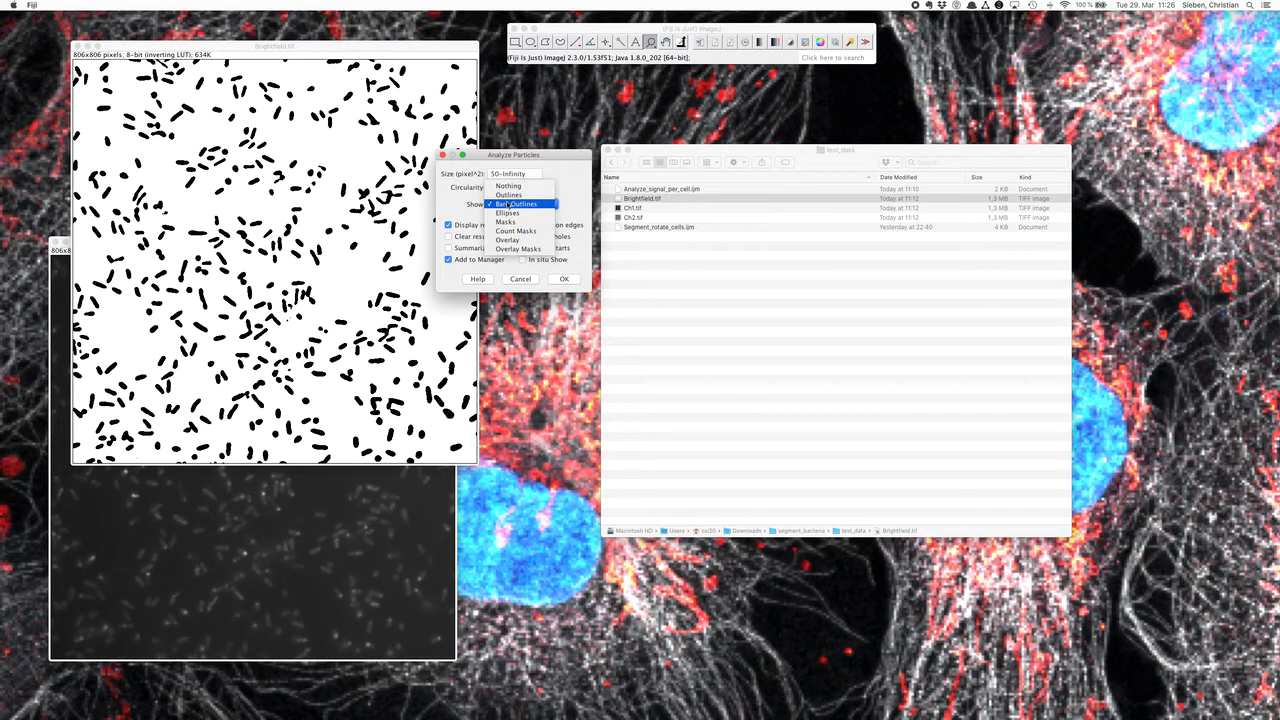
pyautogui.moveTo(508, 195)
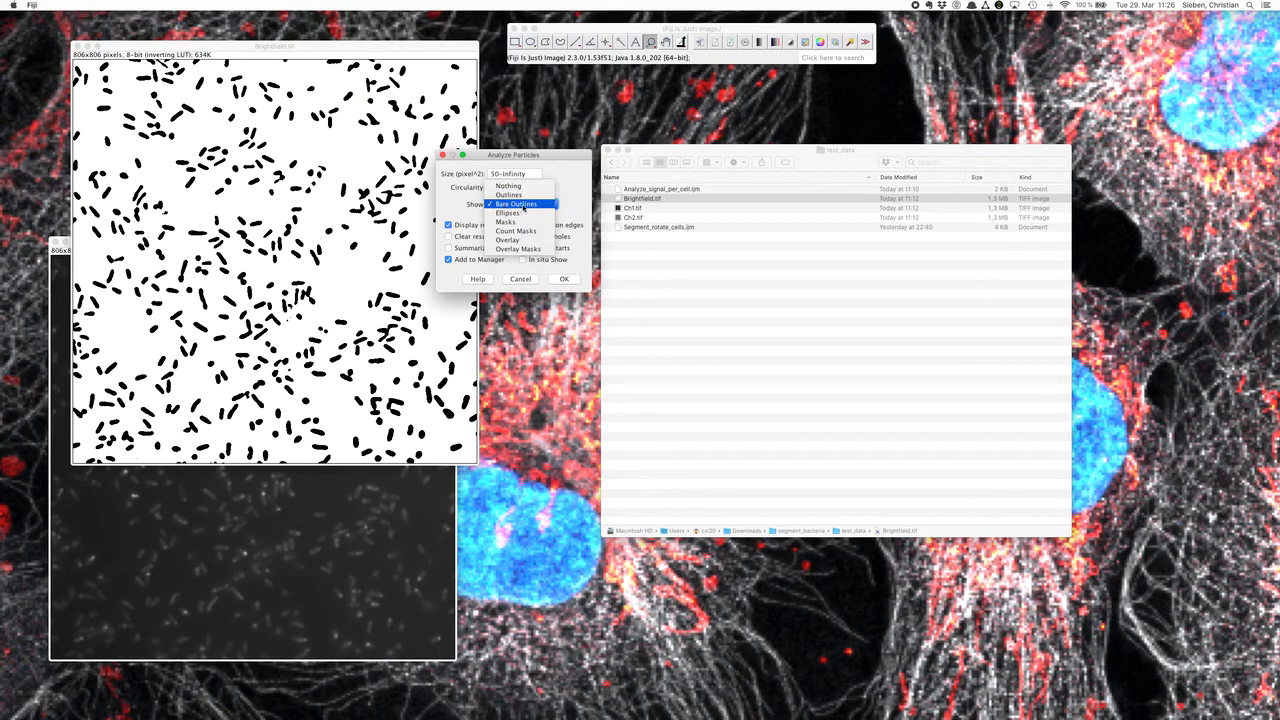
pyautogui.click(516, 204)
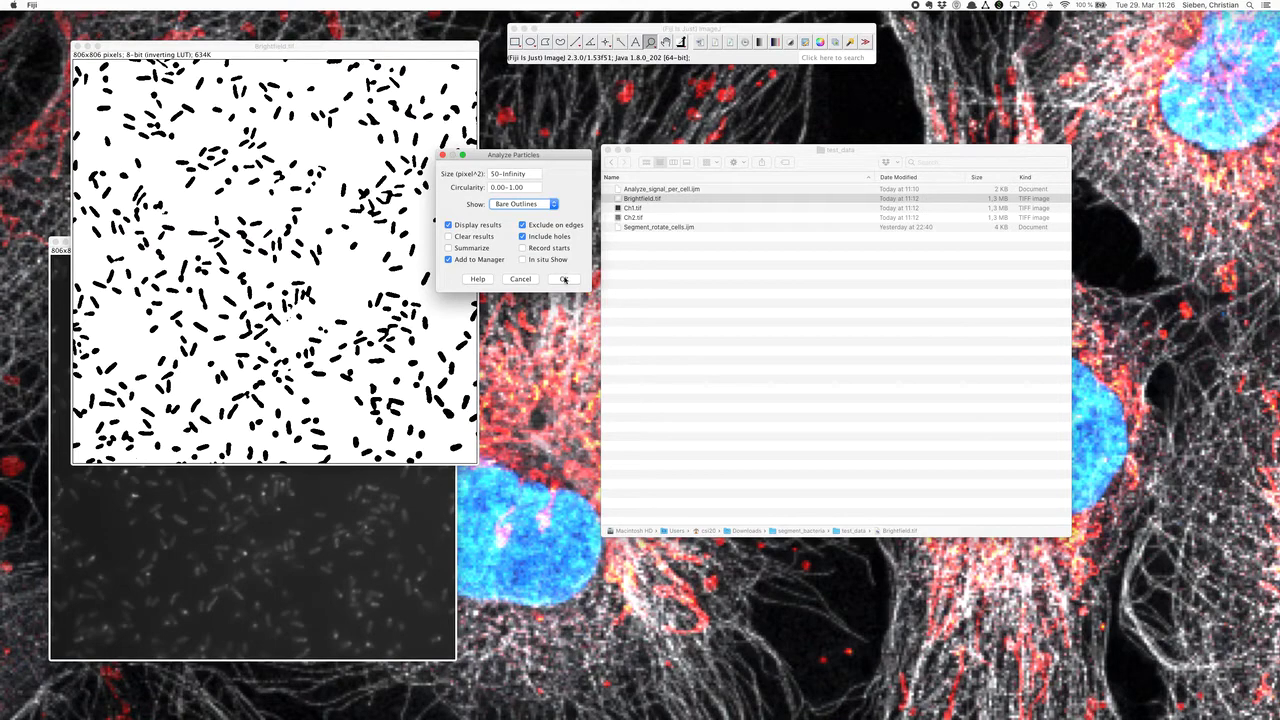
pyautogui.click(564, 279)
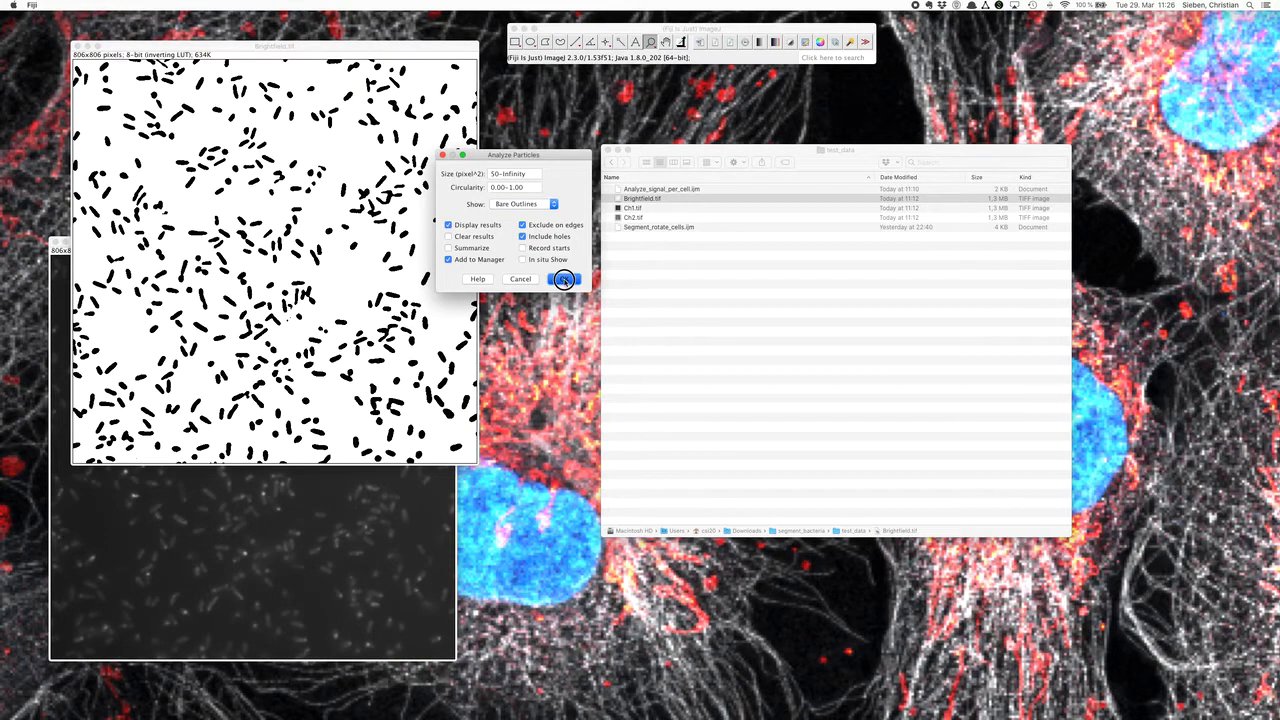
pyautogui.click(564, 279)
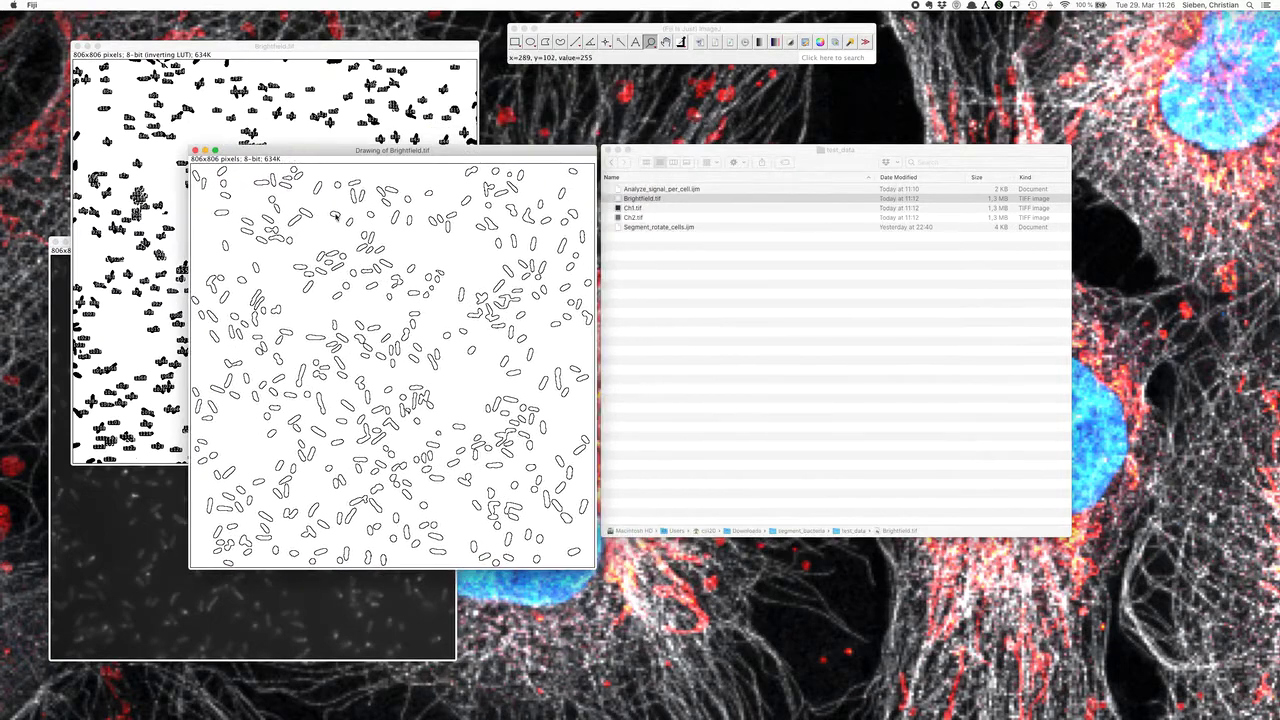
pyautogui.moveTo(312, 222)
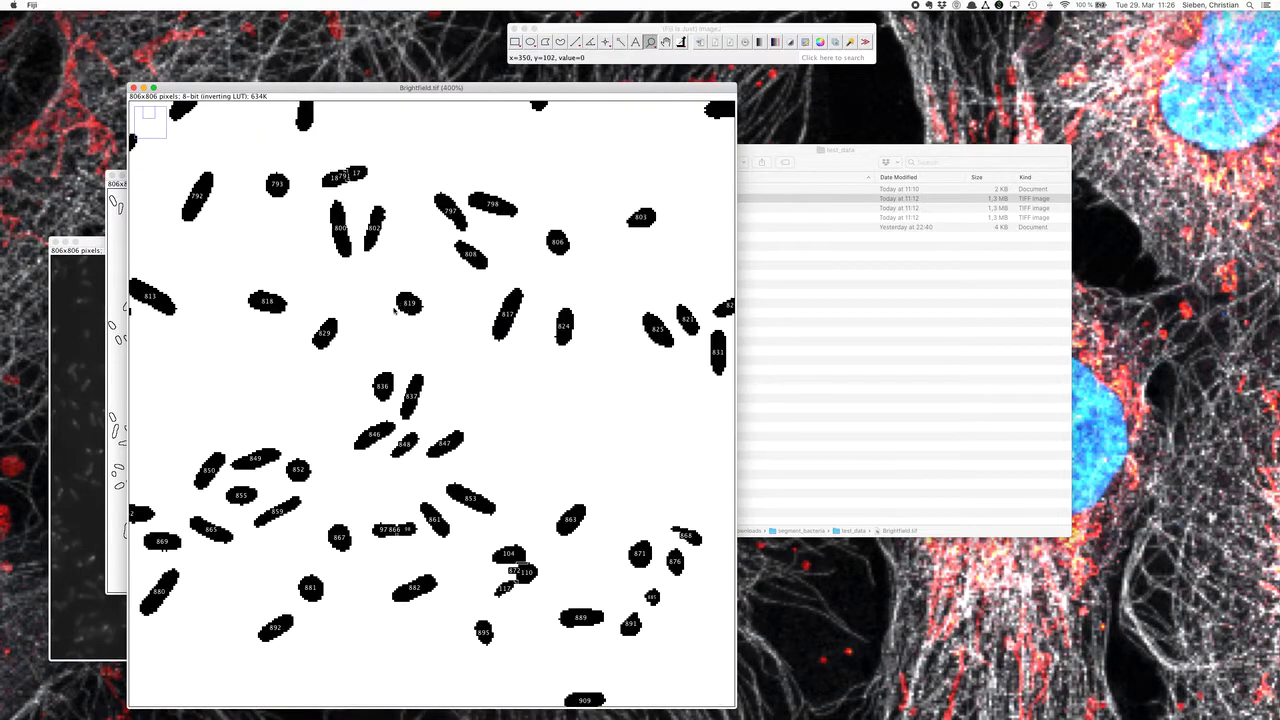
pyautogui.moveTo(395, 310)
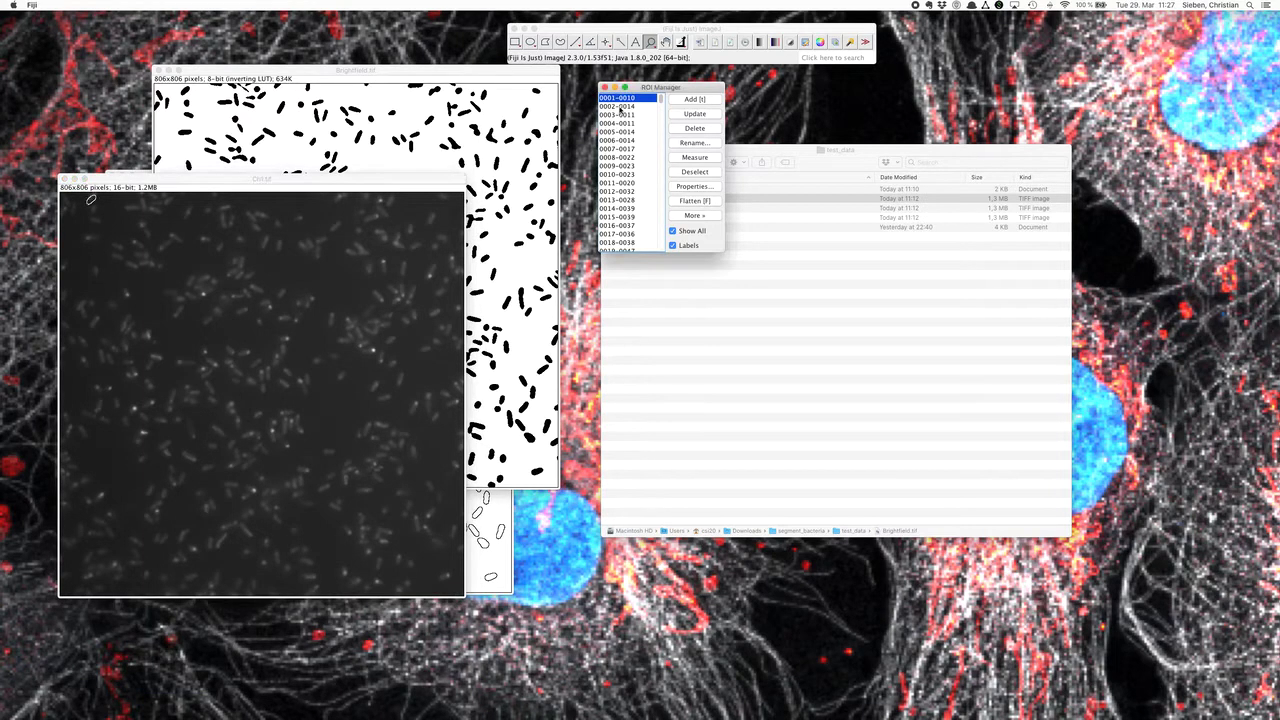
# Select three ROI Manager entries to view their bacterium outlines on Ch1
pyautogui.click(617, 140)
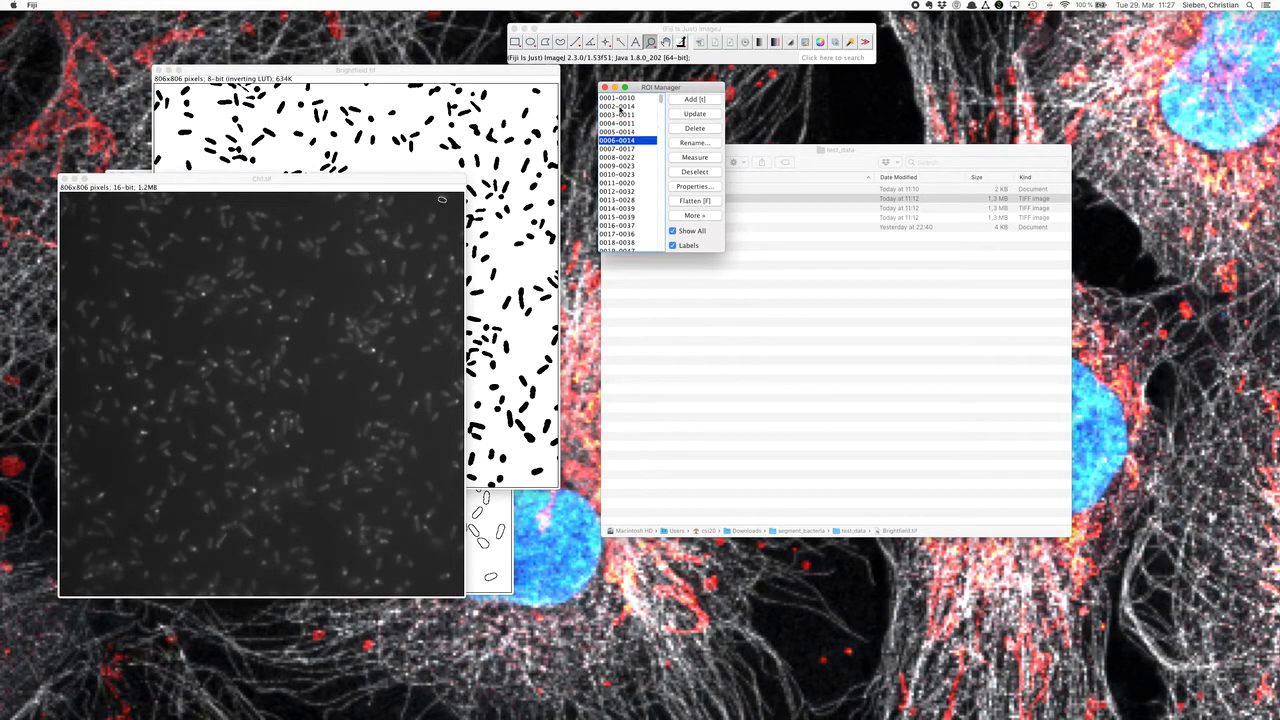
pyautogui.click(617, 148)
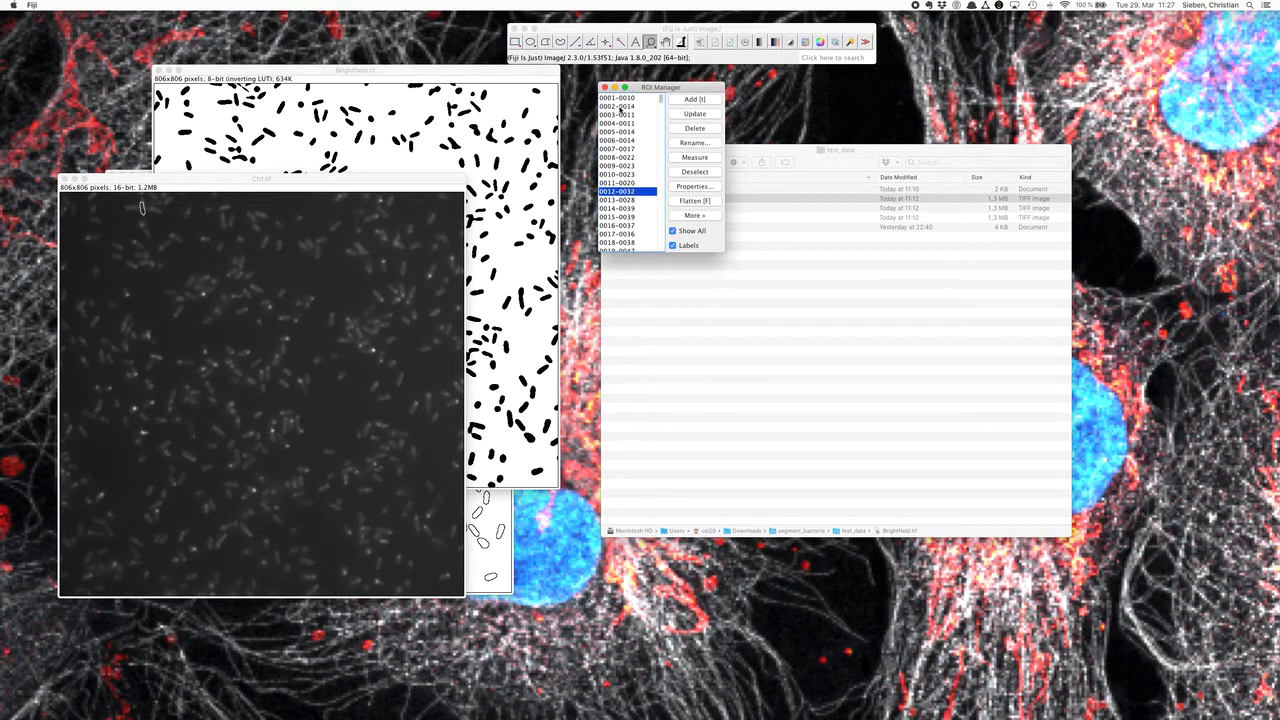
pyautogui.click(618, 208)
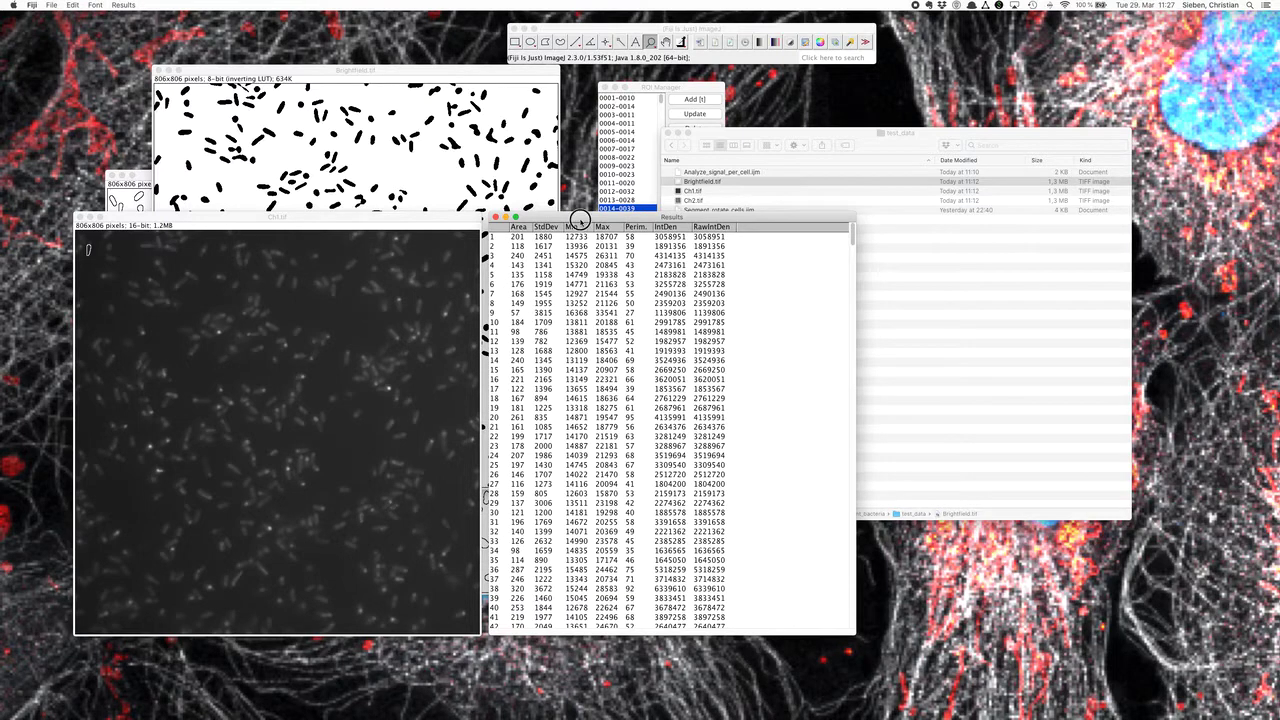
# Open the Results menu beside the per-bacterium Ch1 measurement table
pyautogui.click(122, 5)
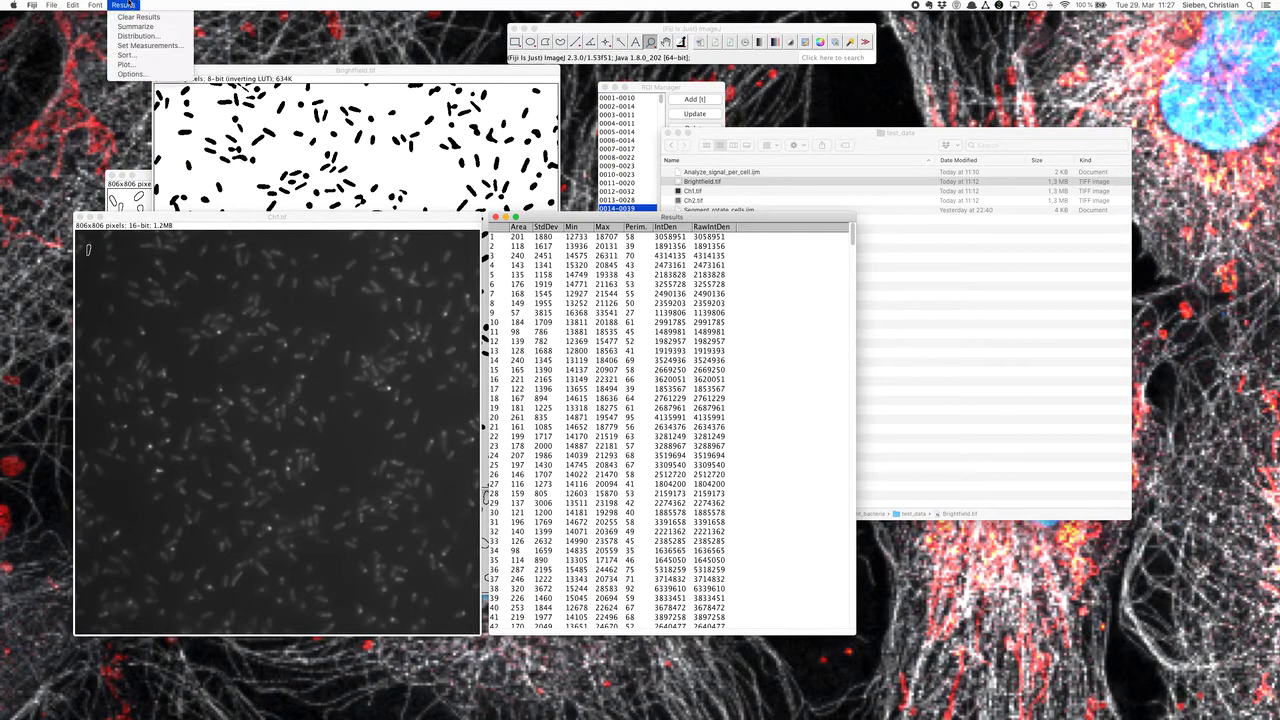
pyautogui.moveTo(127, 64)
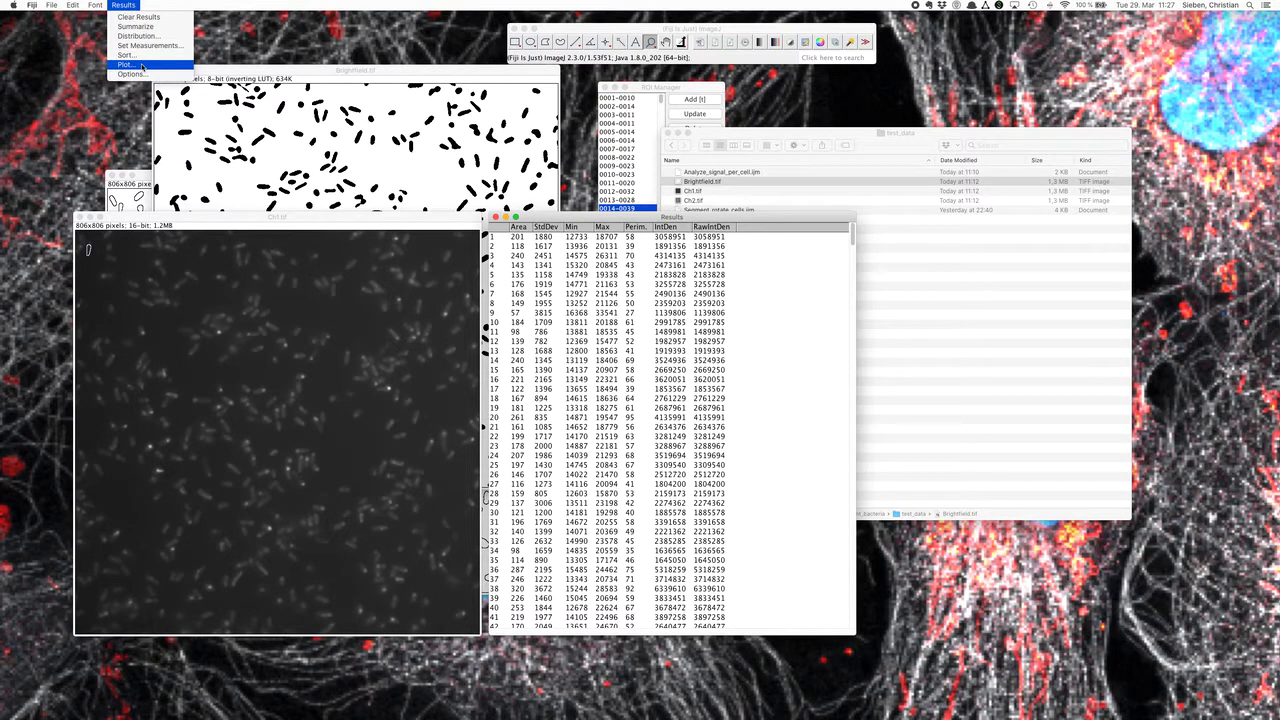
pyautogui.moveTo(138, 36)
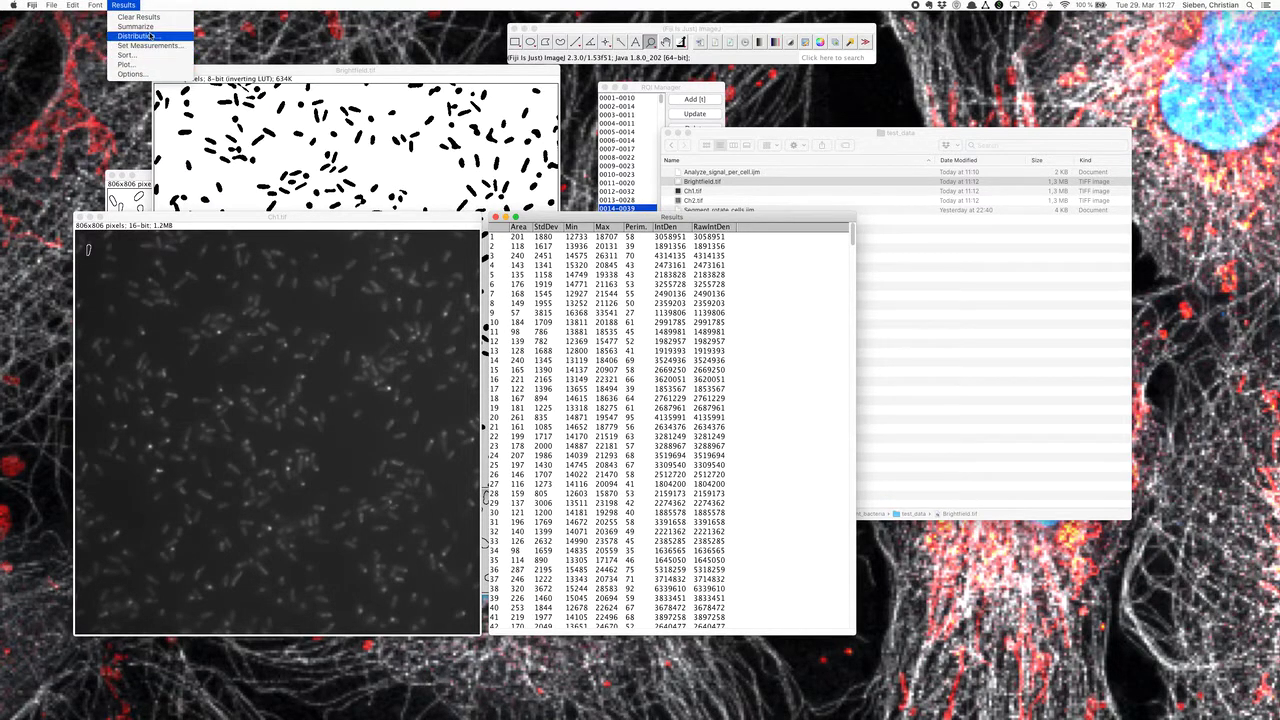
pyautogui.moveTo(125, 64)
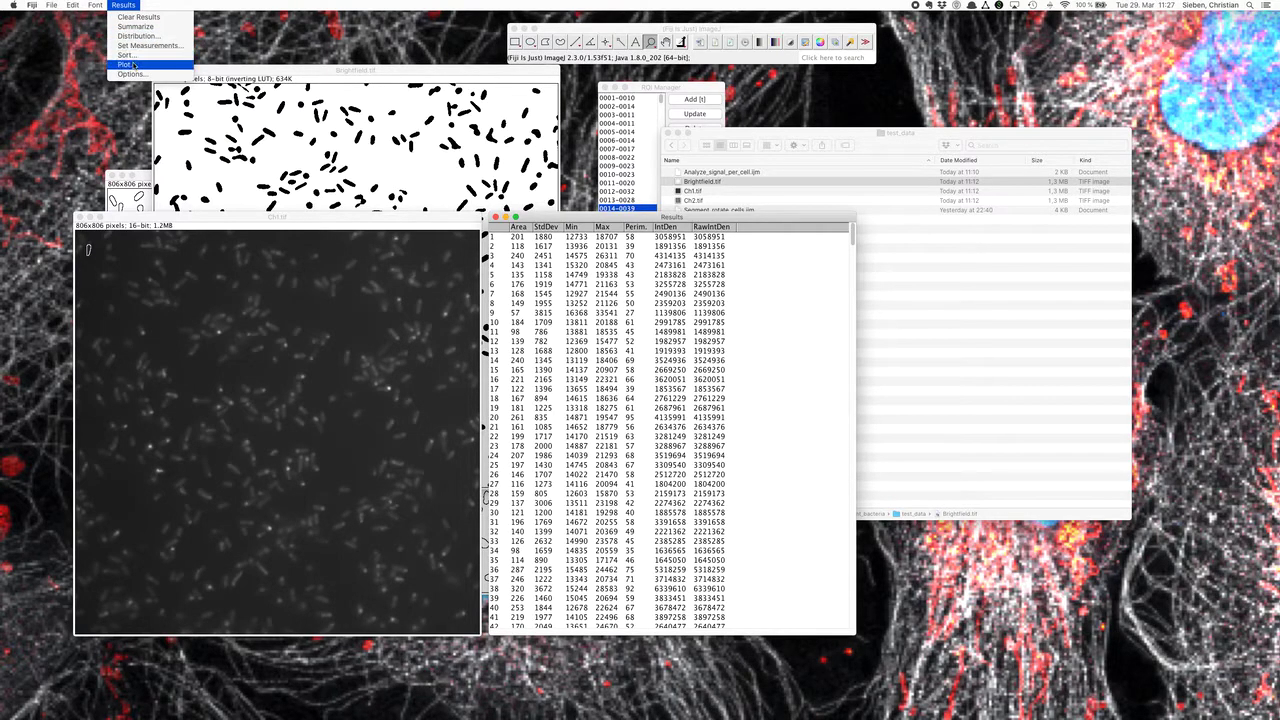
# Choose Results > Plot to graph perimeter against area
pyautogui.click(125, 64)
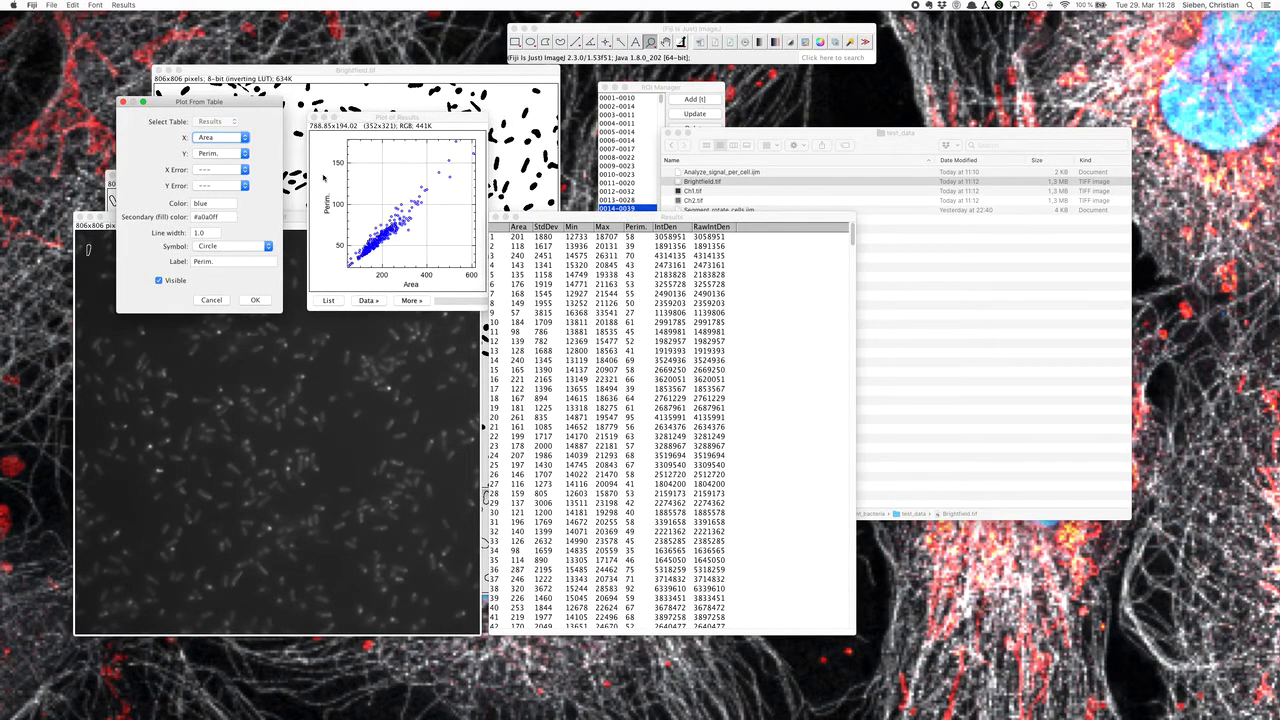
pyautogui.moveTo(463, 181)
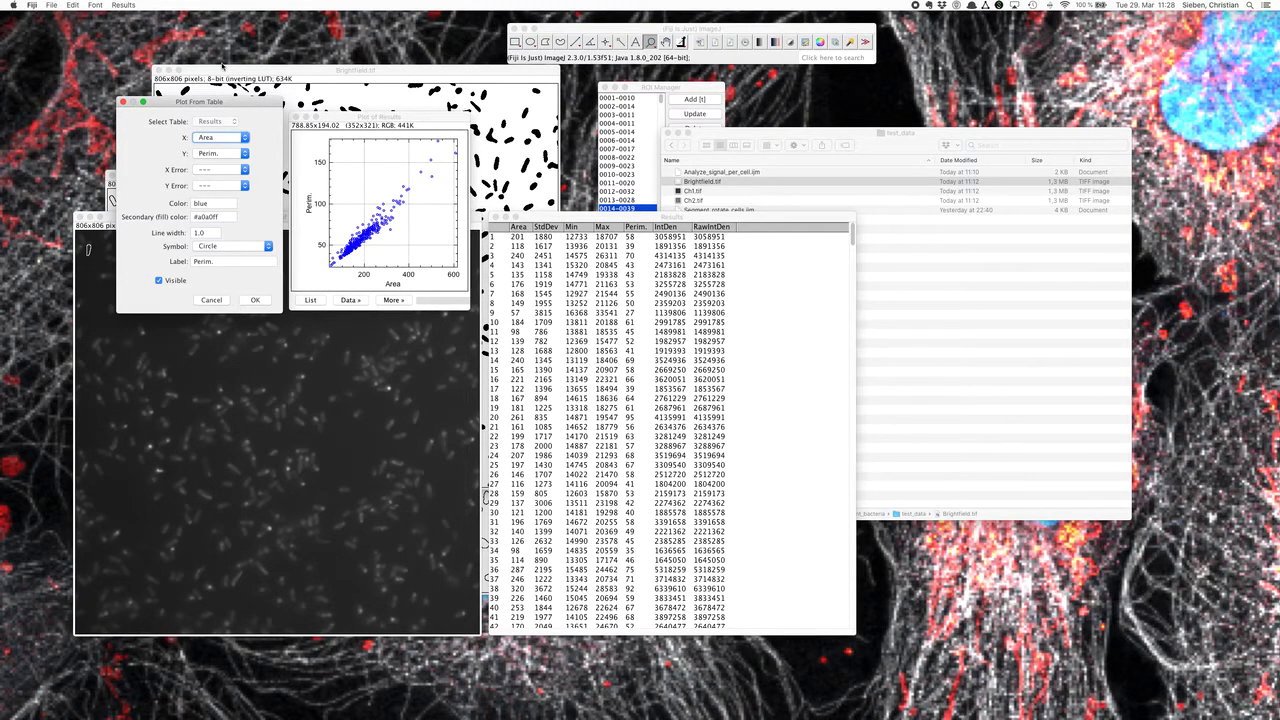
pyautogui.moveTo(380, 148)
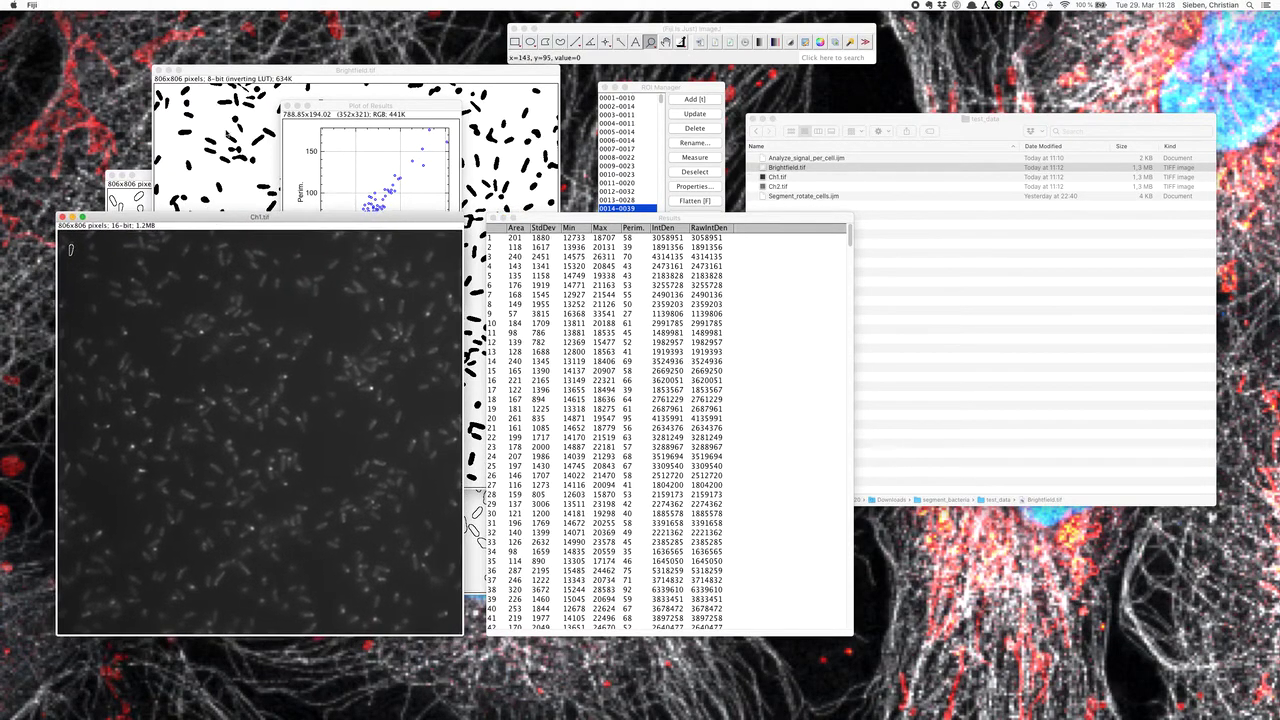
pyautogui.moveTo(310, 301)
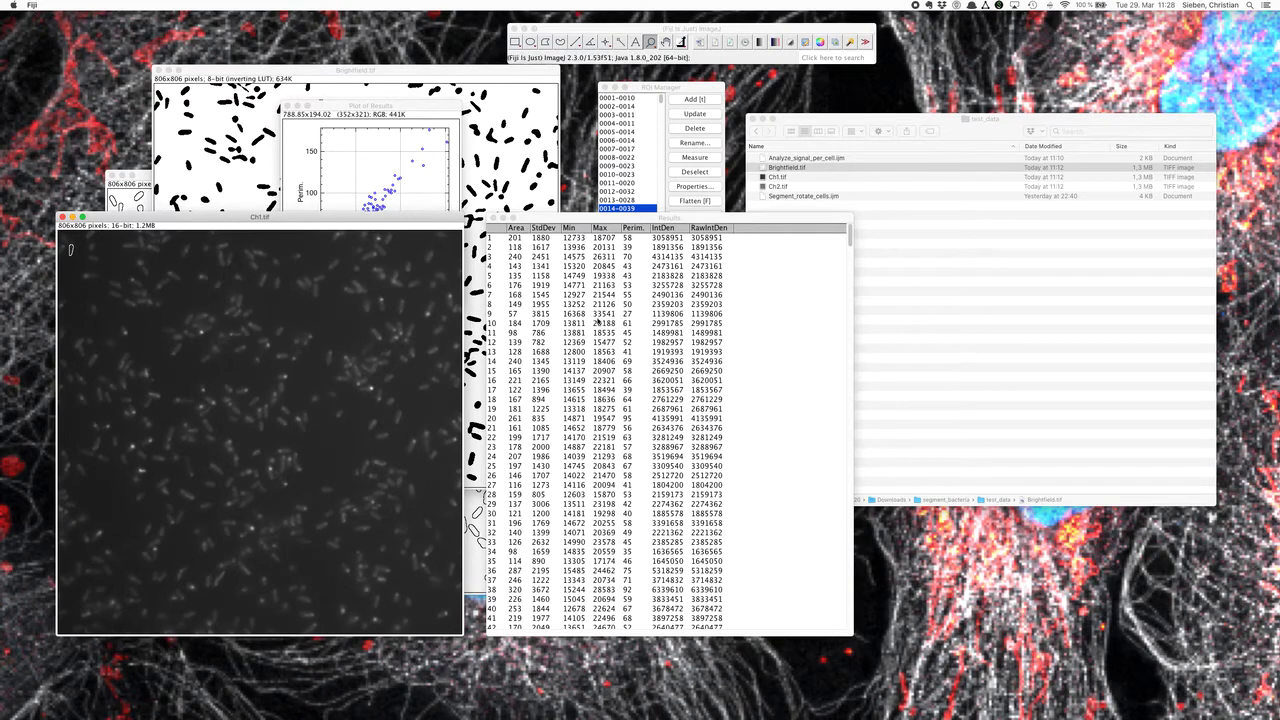
pyautogui.moveTo(688, 307)
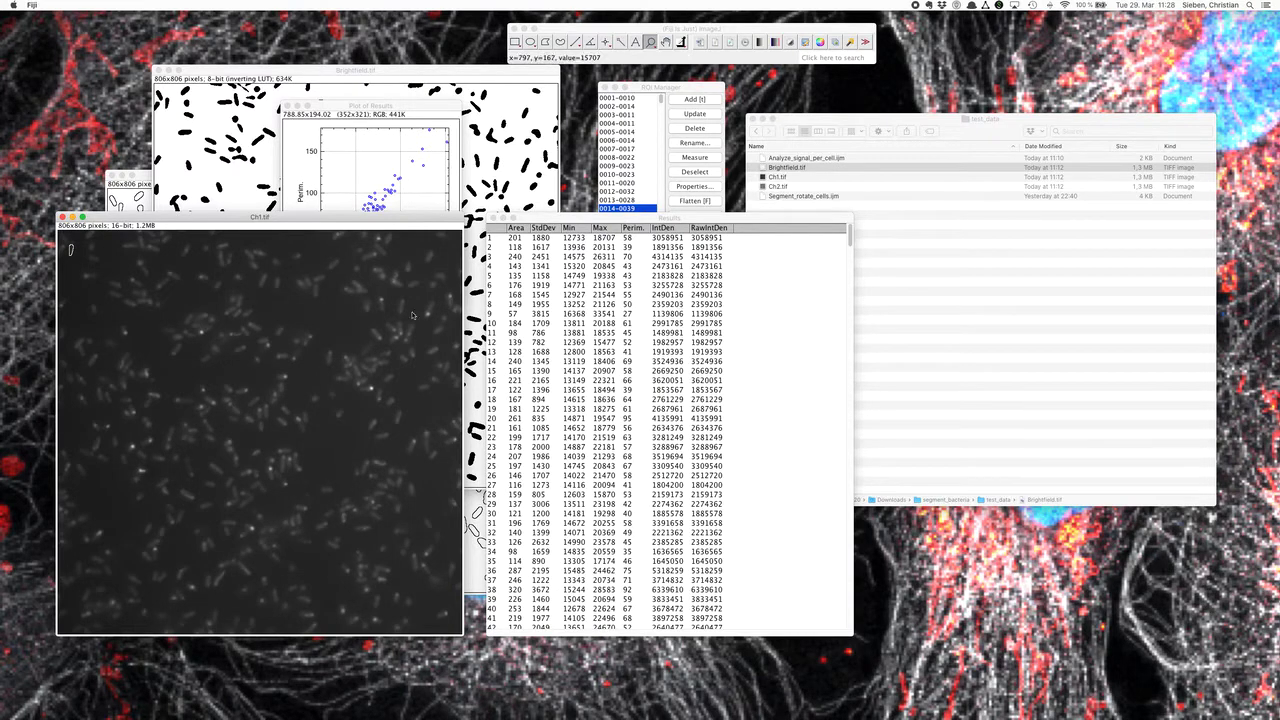
pyautogui.moveTo(818, 127)
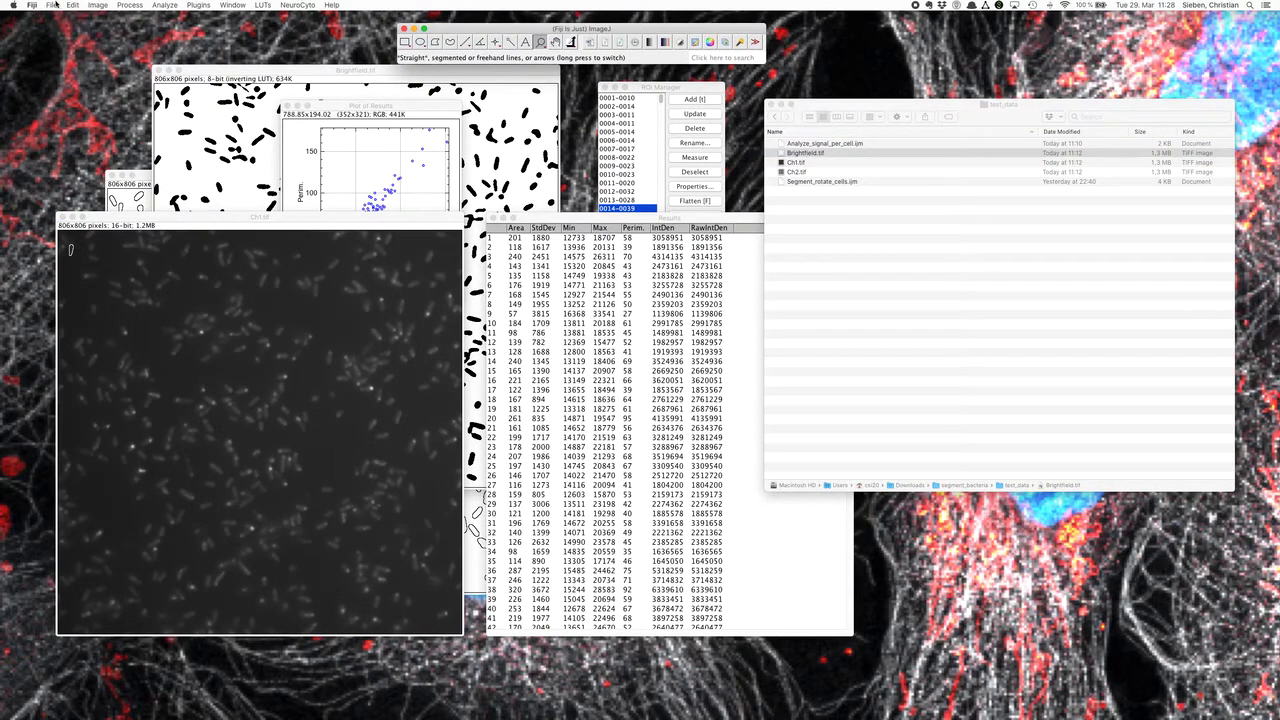
# Close all windows with Close All and discard the 722 unsaved measurements
pyautogui.click(50, 5)
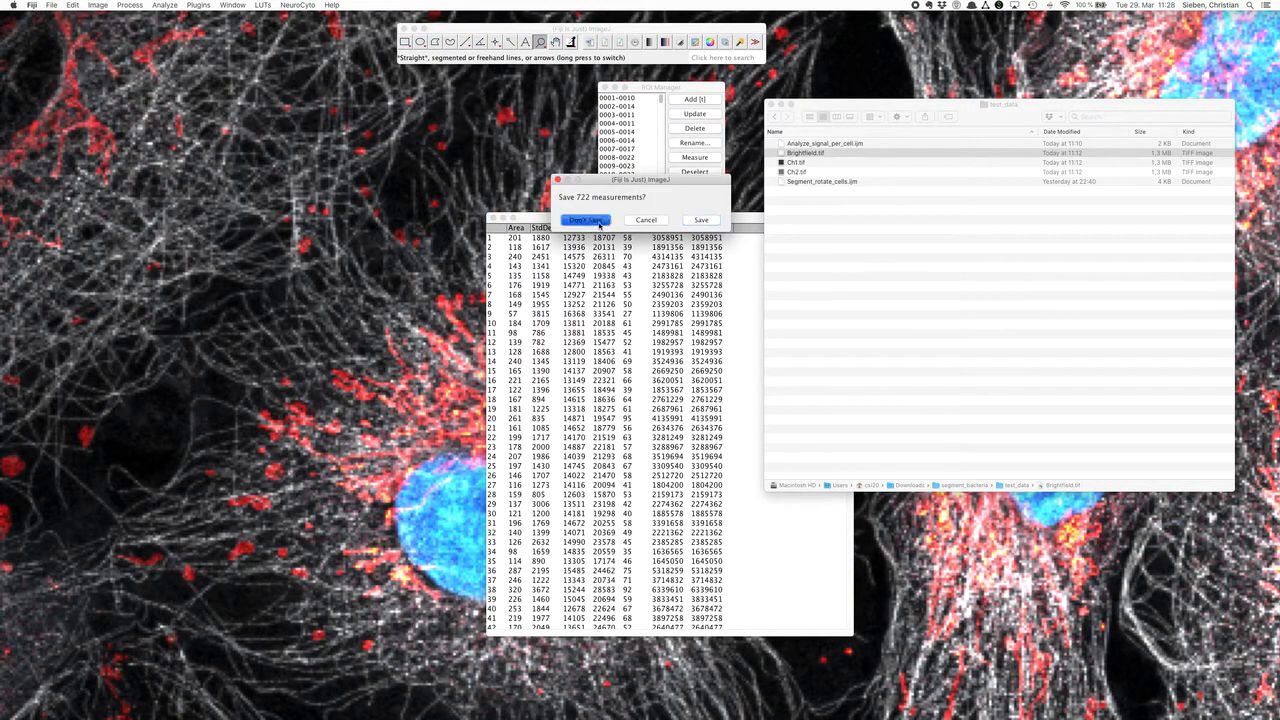
pyautogui.click(585, 219)
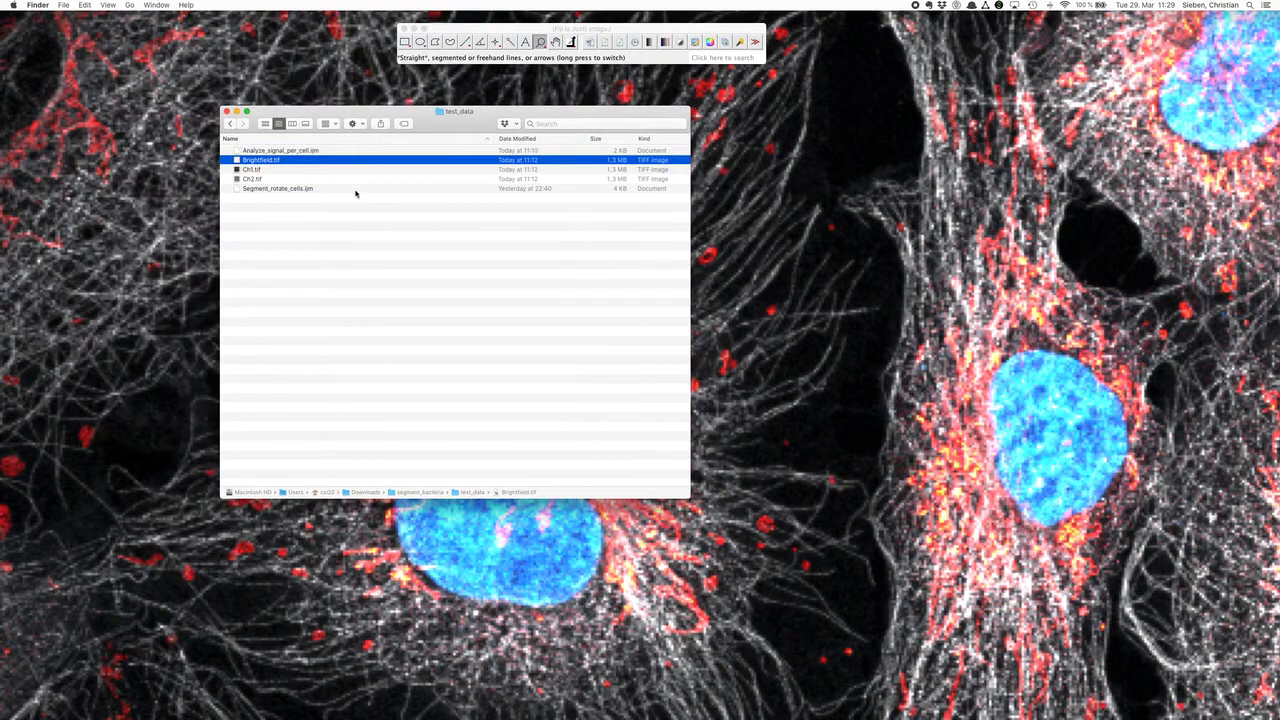
# Open Analyze_signal_per_cell.ijm from the test_data folder in Fiji's script editor
pyautogui.click(355, 193)
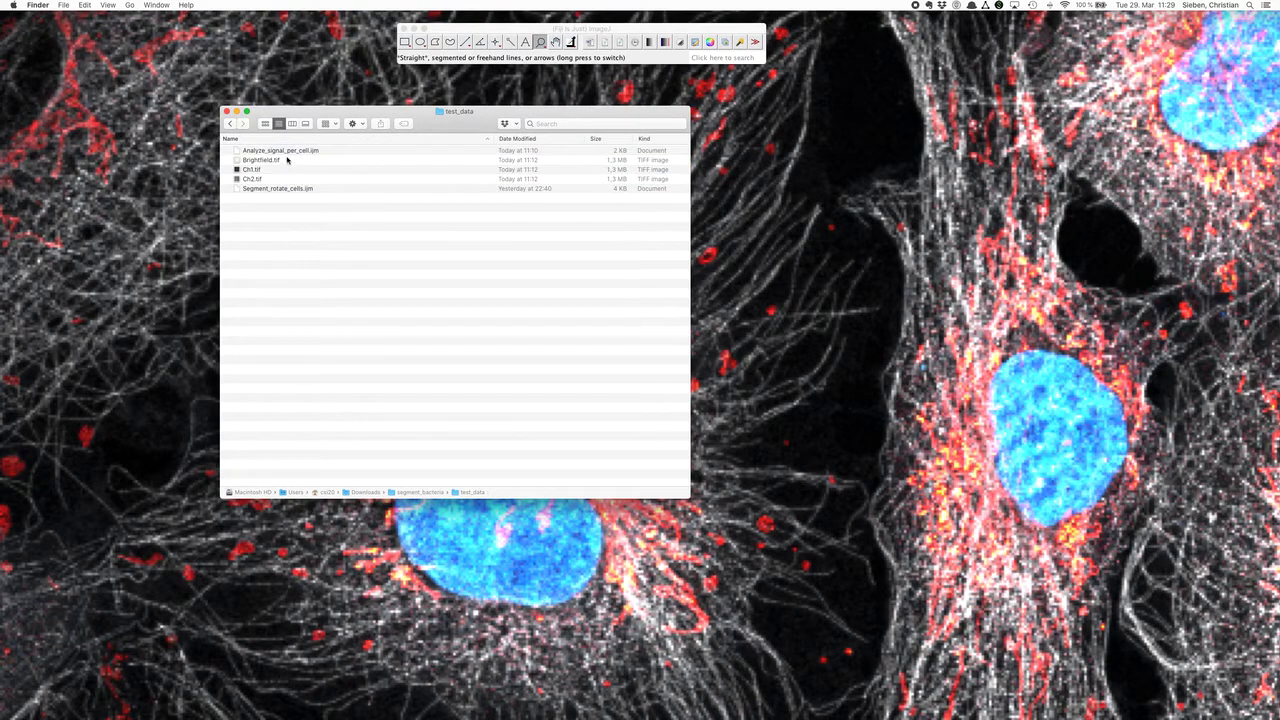
pyautogui.moveTo(327, 159)
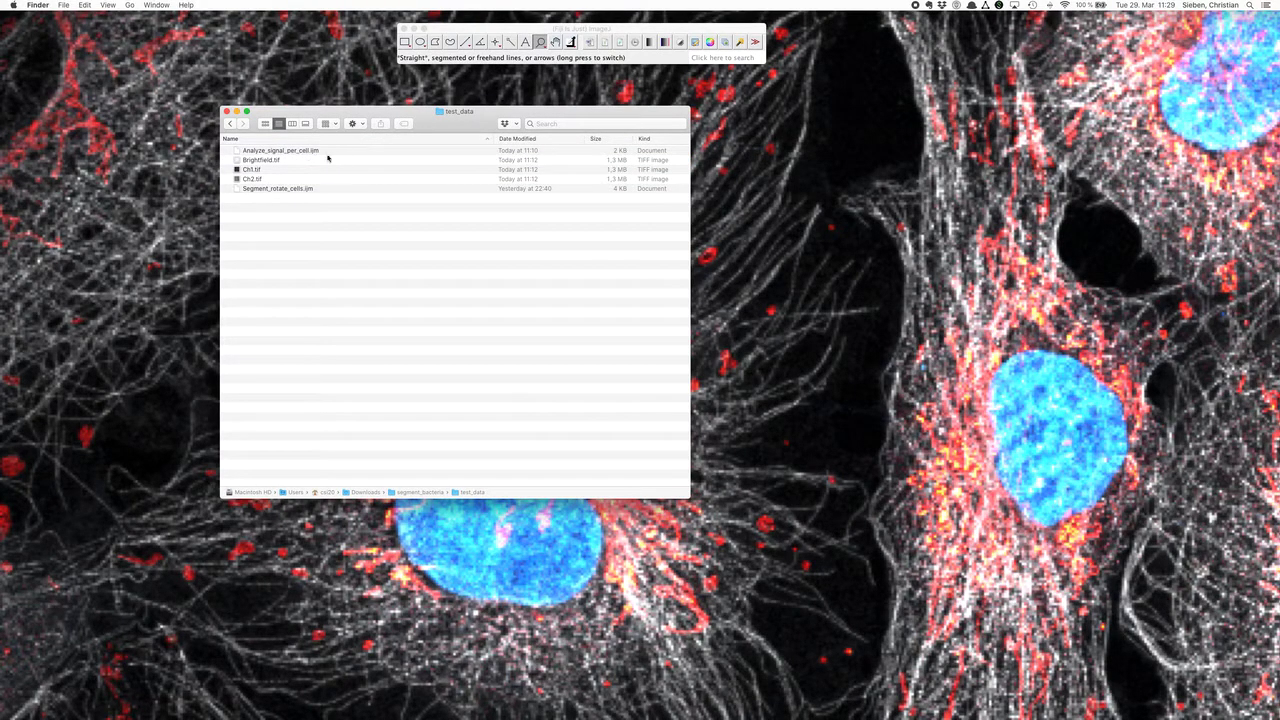
pyautogui.click(280, 150)
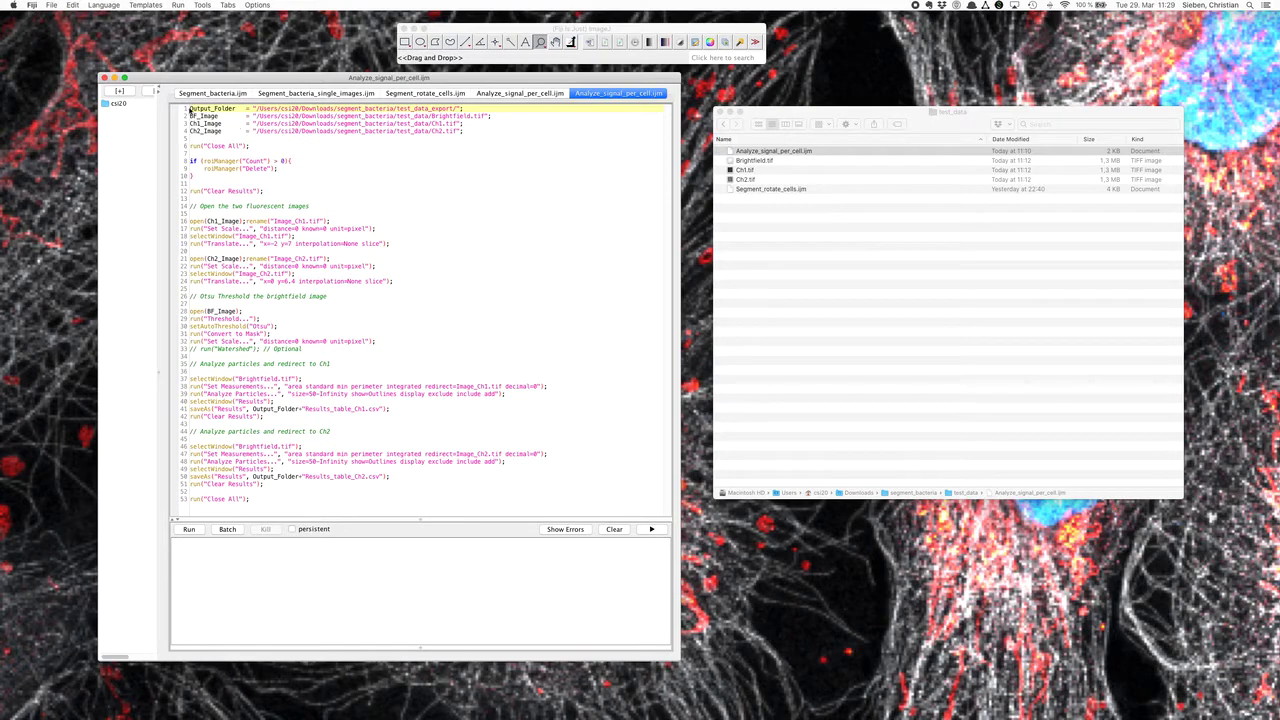
pyautogui.moveTo(189, 108); pyautogui.dragTo(462, 131)
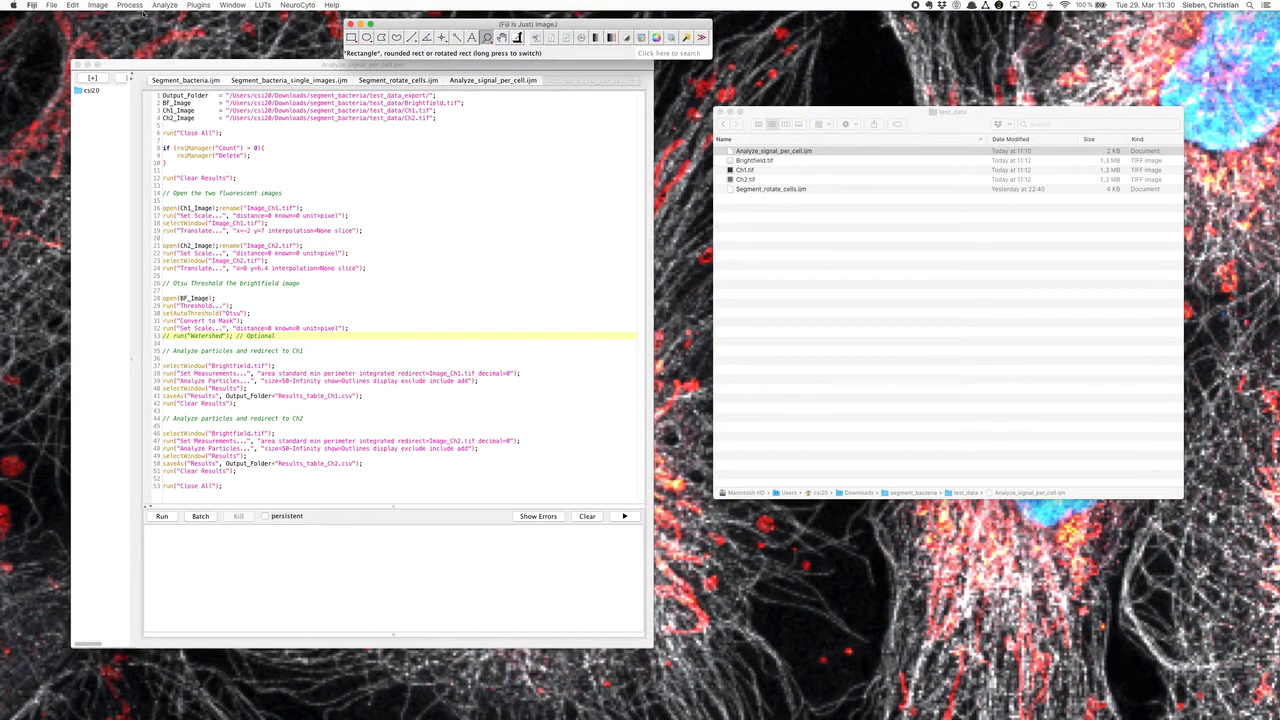
pyautogui.click(129, 5)
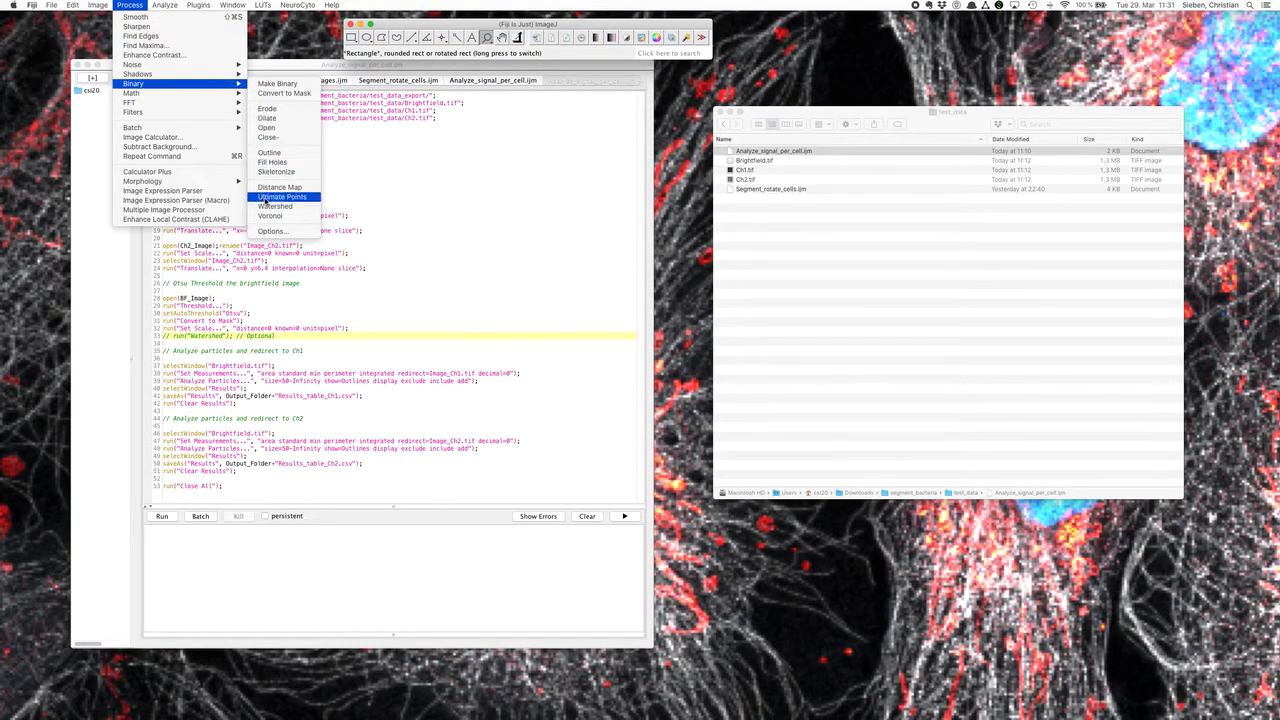
pyautogui.click(360, 68)
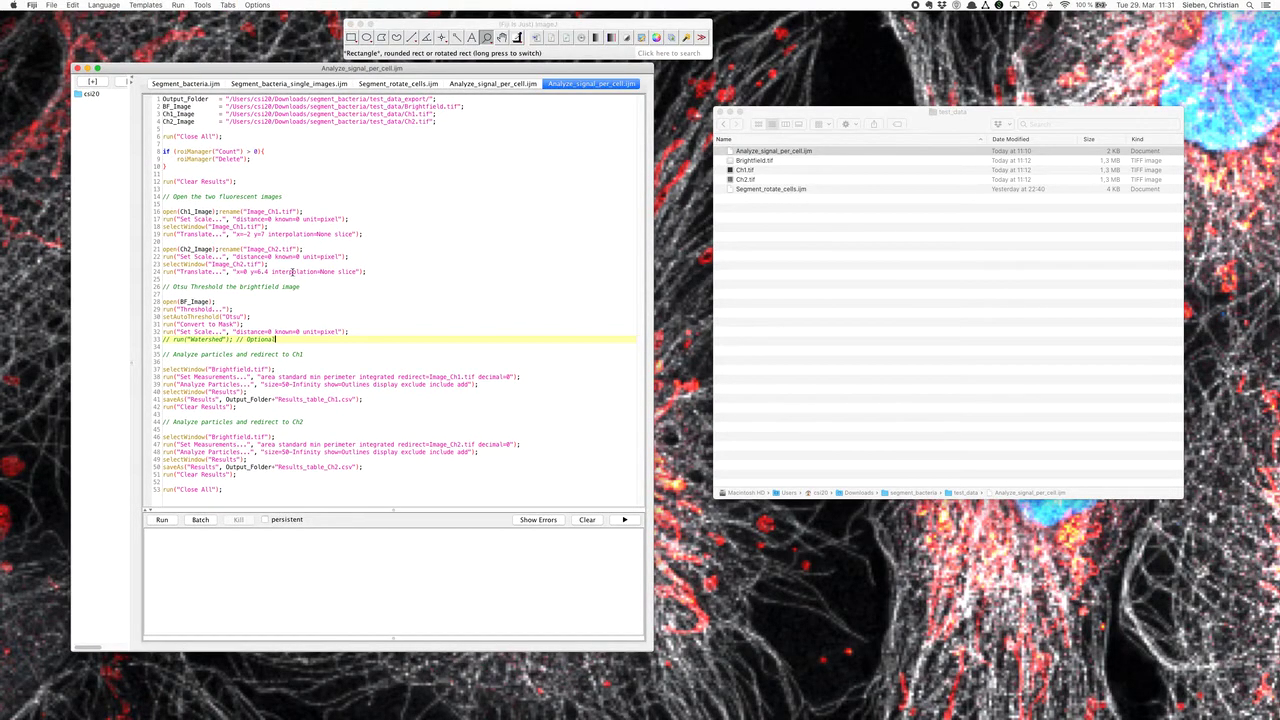
pyautogui.moveTo(294, 310)
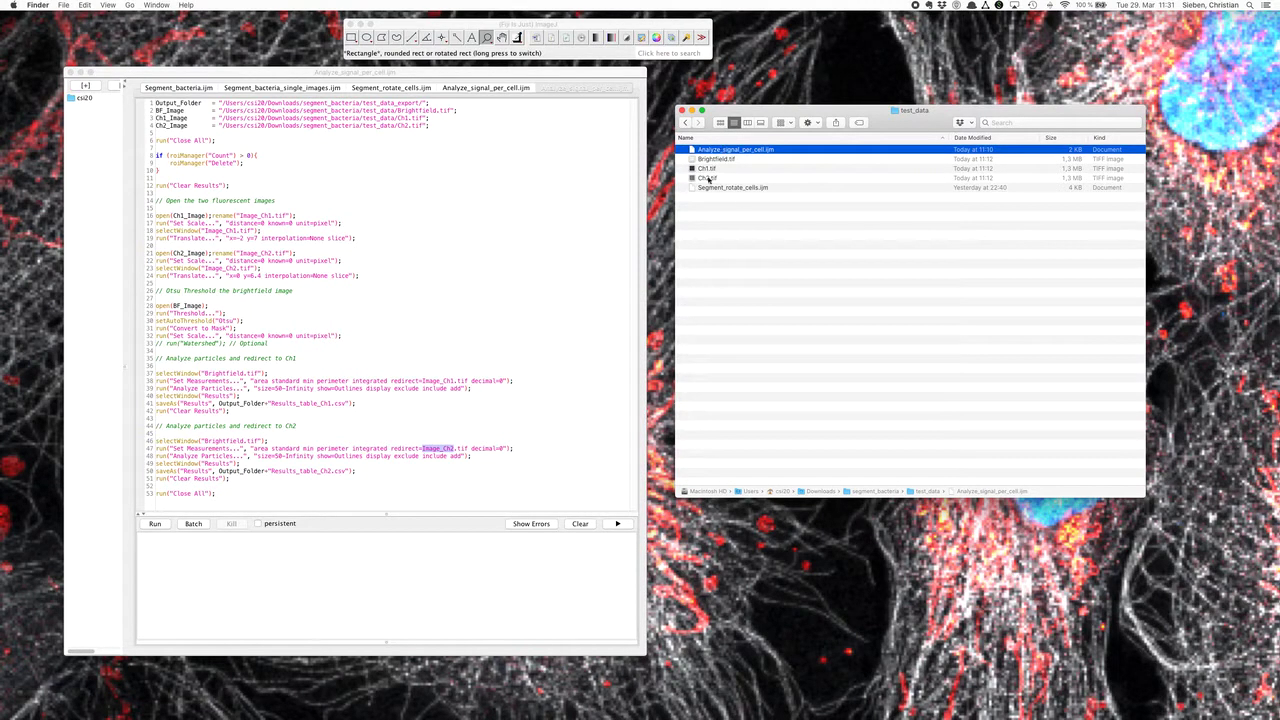
# Open test_data_export from segment_bacteria and delete all its old exported files
pyautogui.click(684, 122)
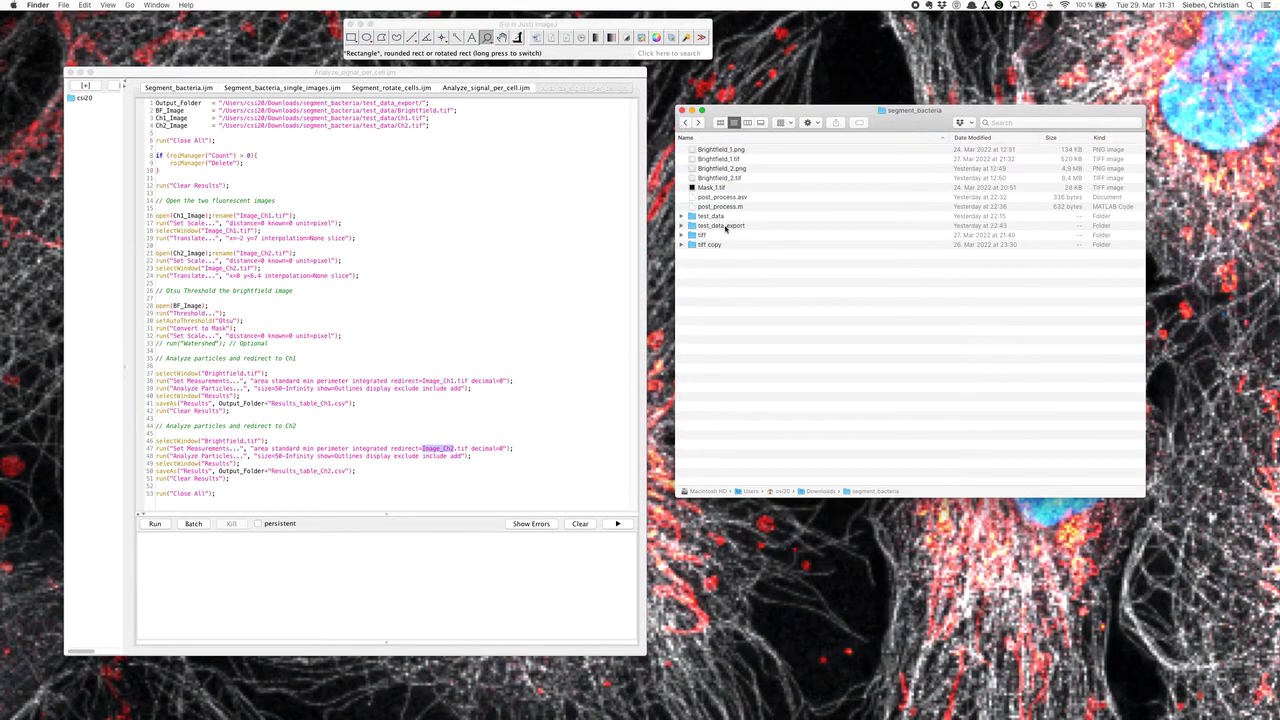
pyautogui.doubleClick(718, 225)
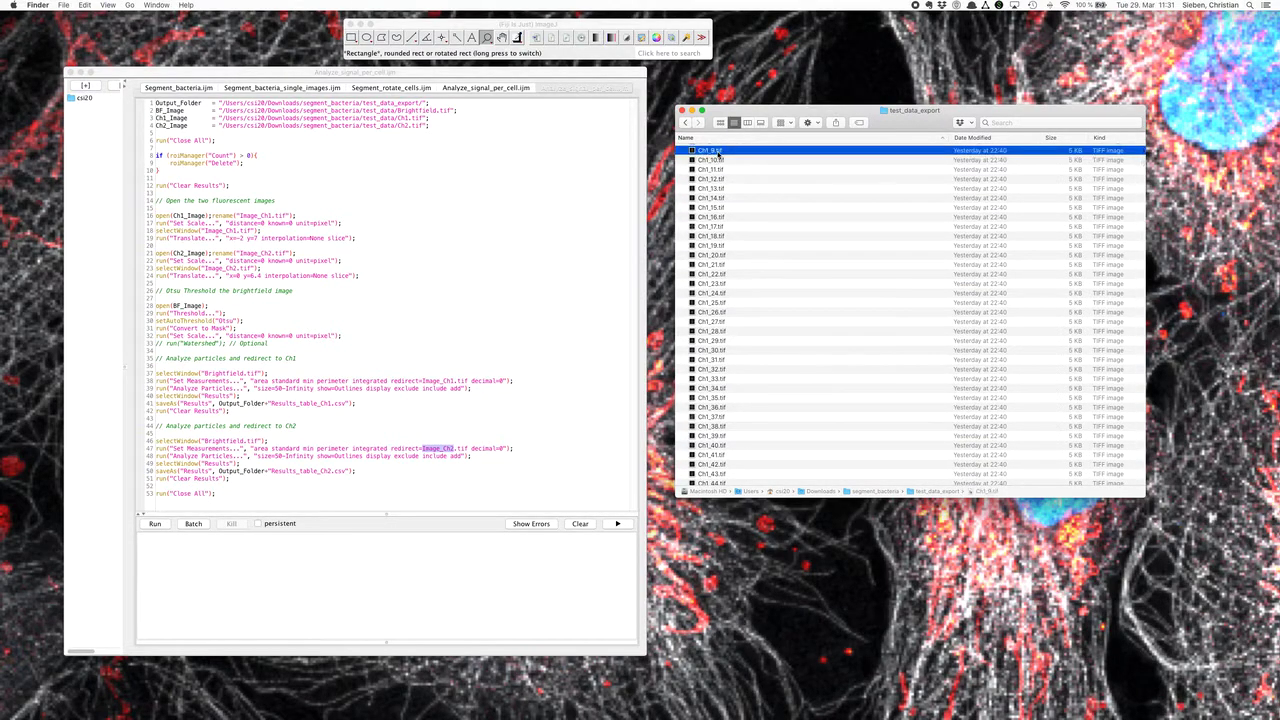
pyautogui.press('cmd+a')
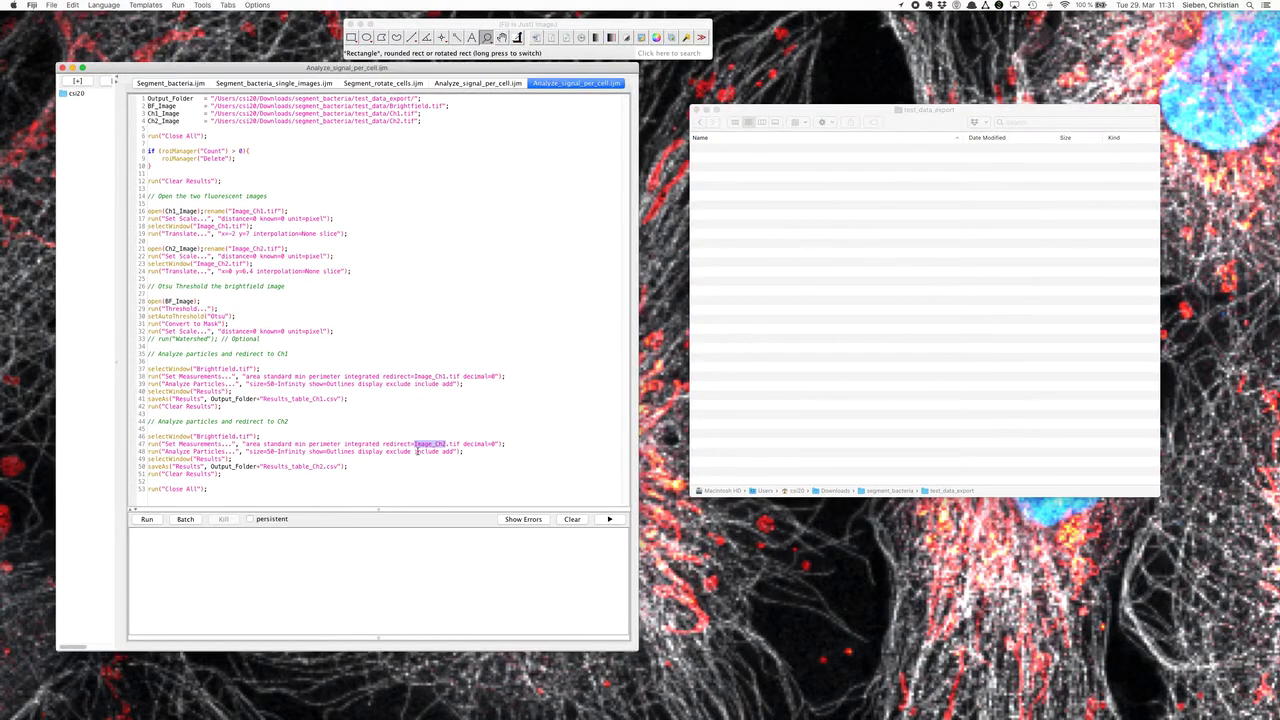
# Run the Analyze_signal_per_cell macro from the script editor
pyautogui.click(147, 519)
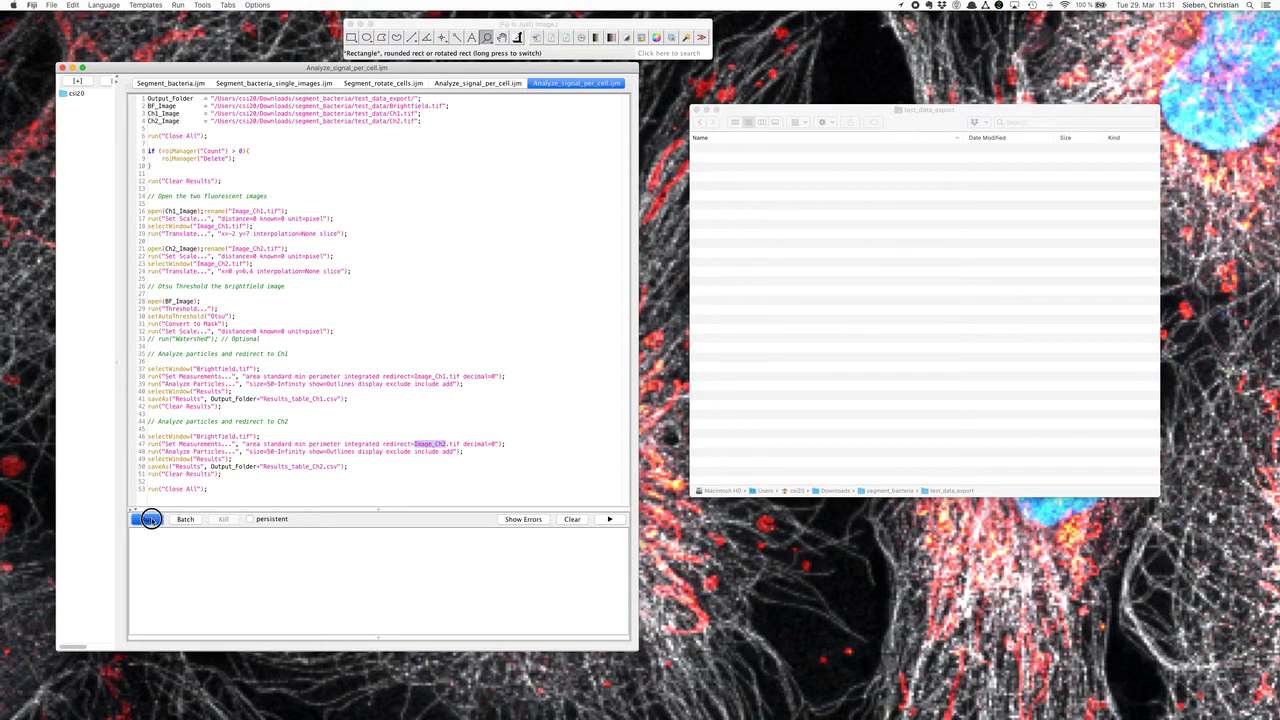
pyautogui.click(150, 519)
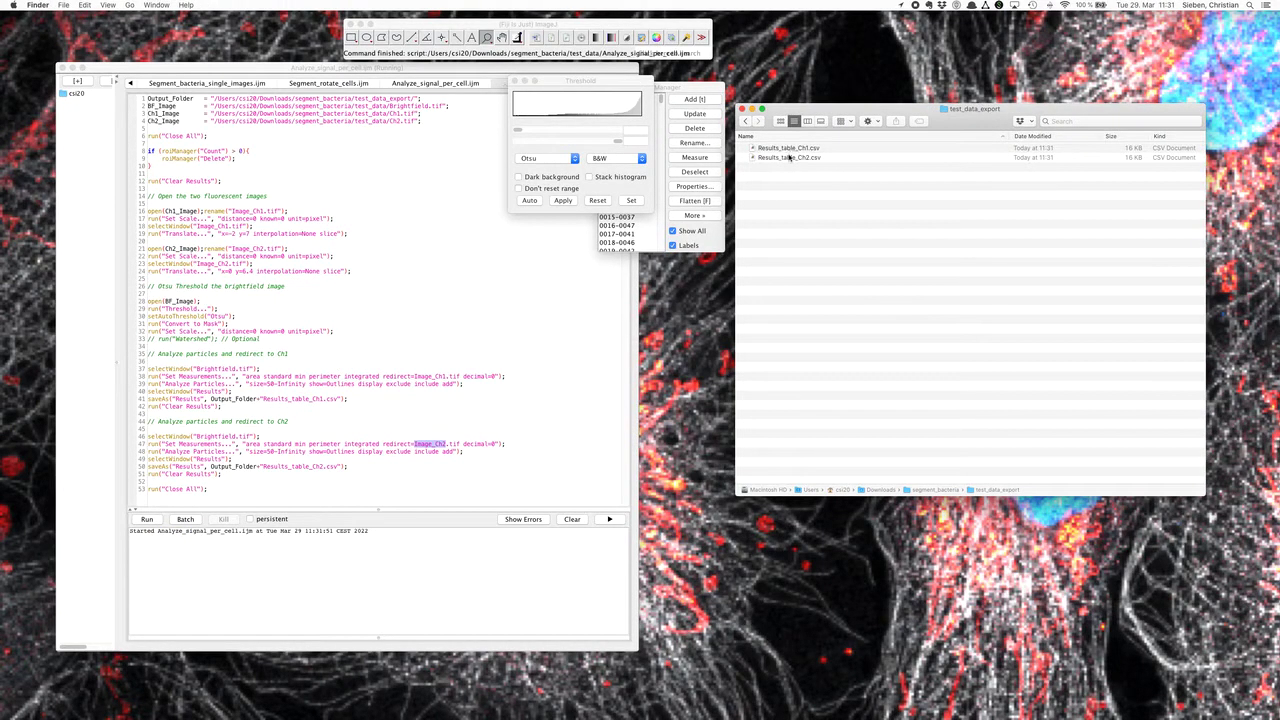
# Preview Results_table_Ch1.csv and Results_table_Ch2.csv in test_data_export
pyautogui.click(788, 148)
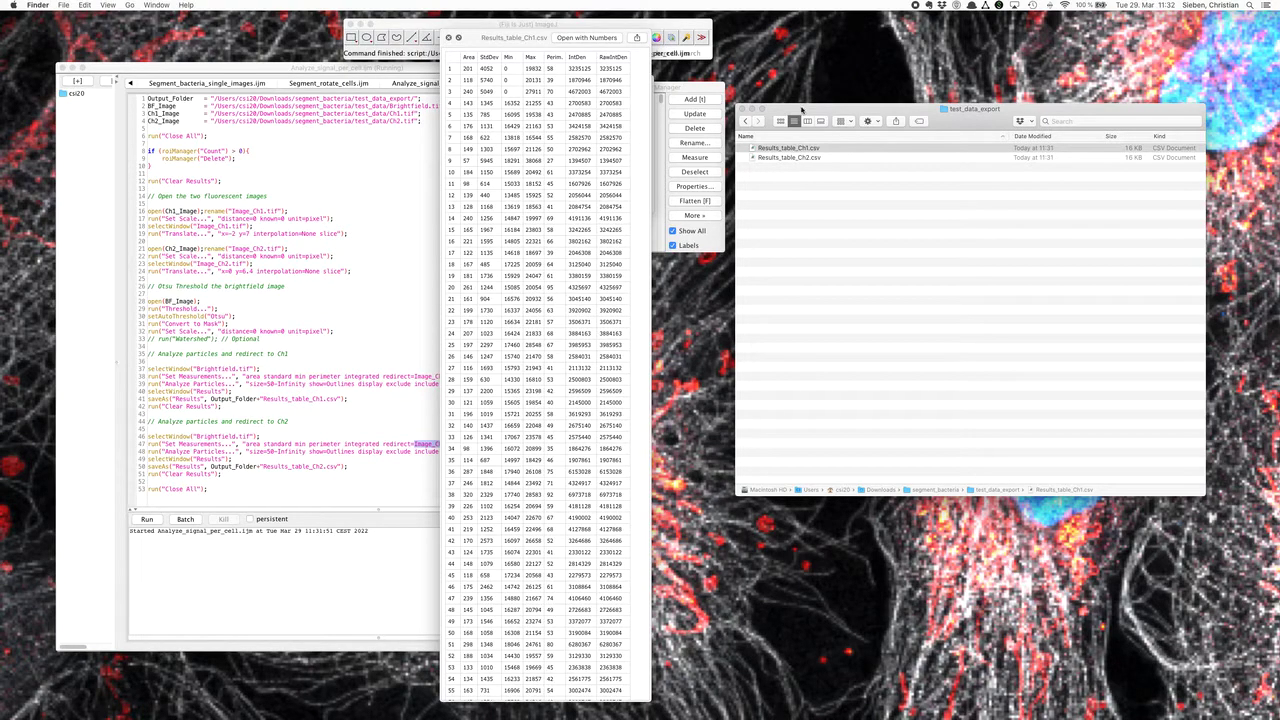
pyautogui.click(790, 157)
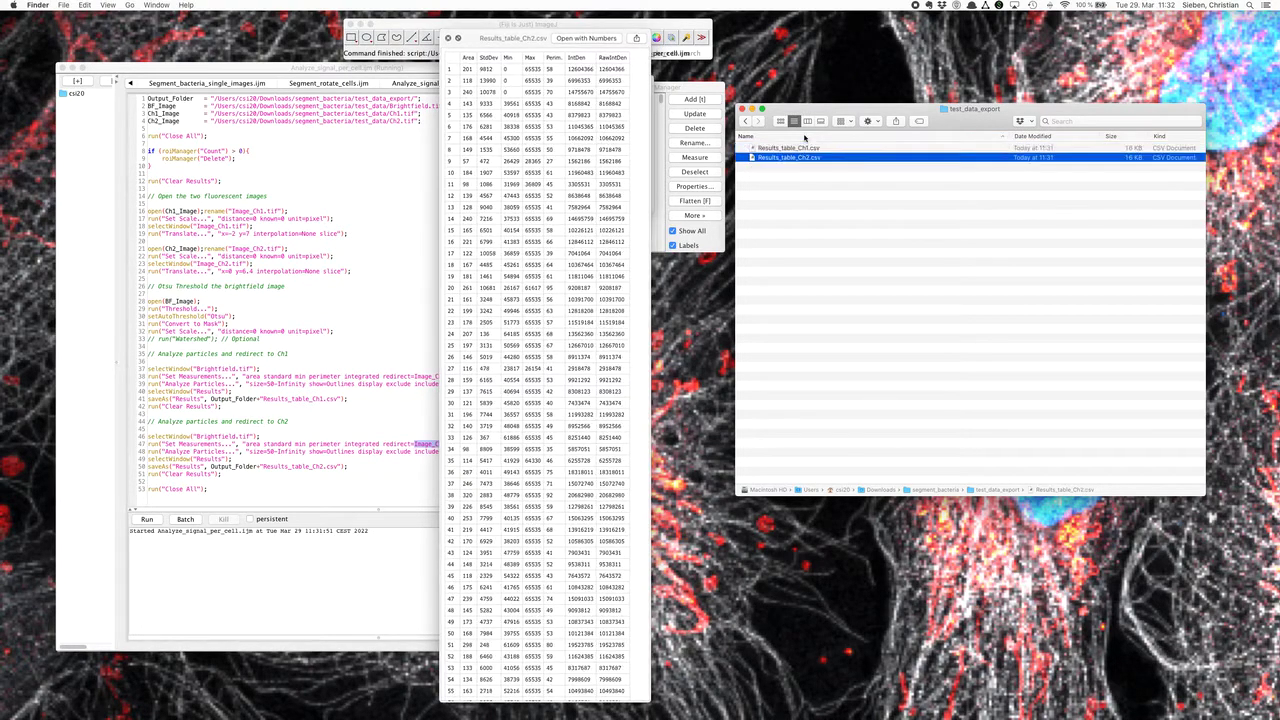